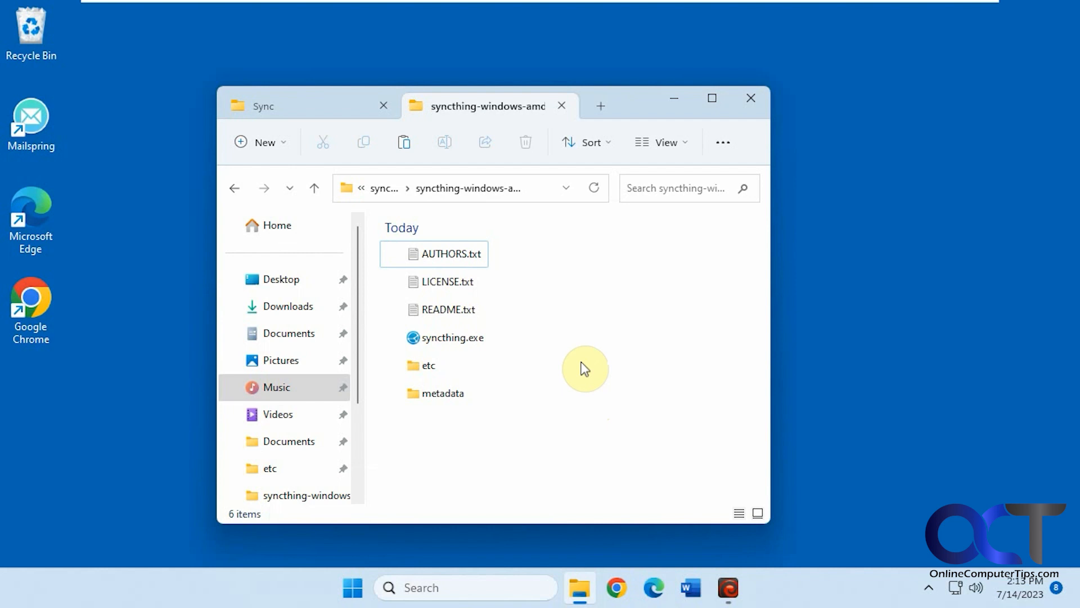
mouse_move(583, 348)
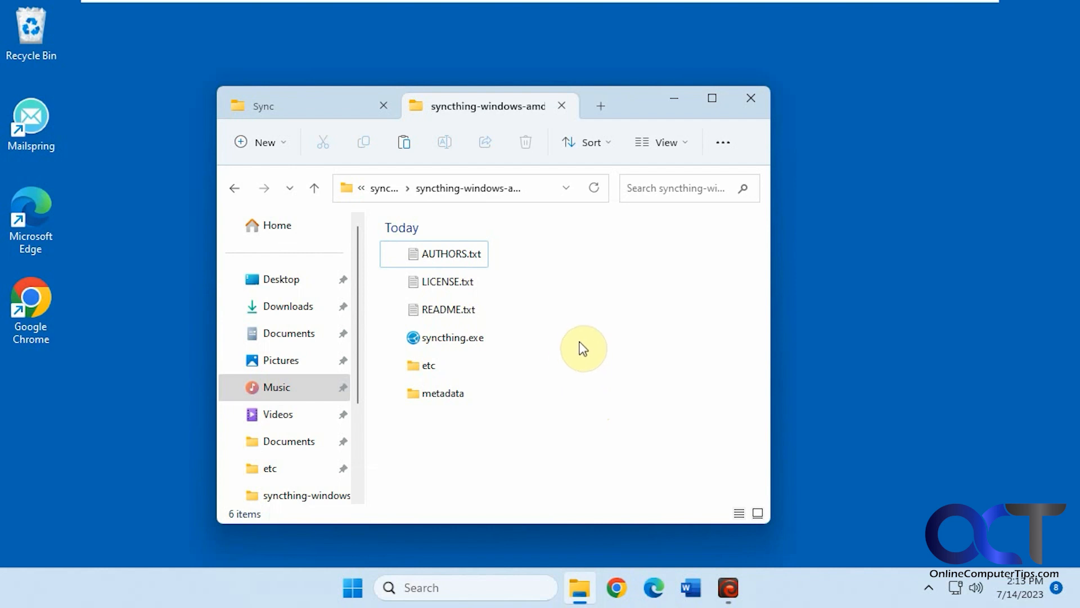
mouse_move(565, 322)
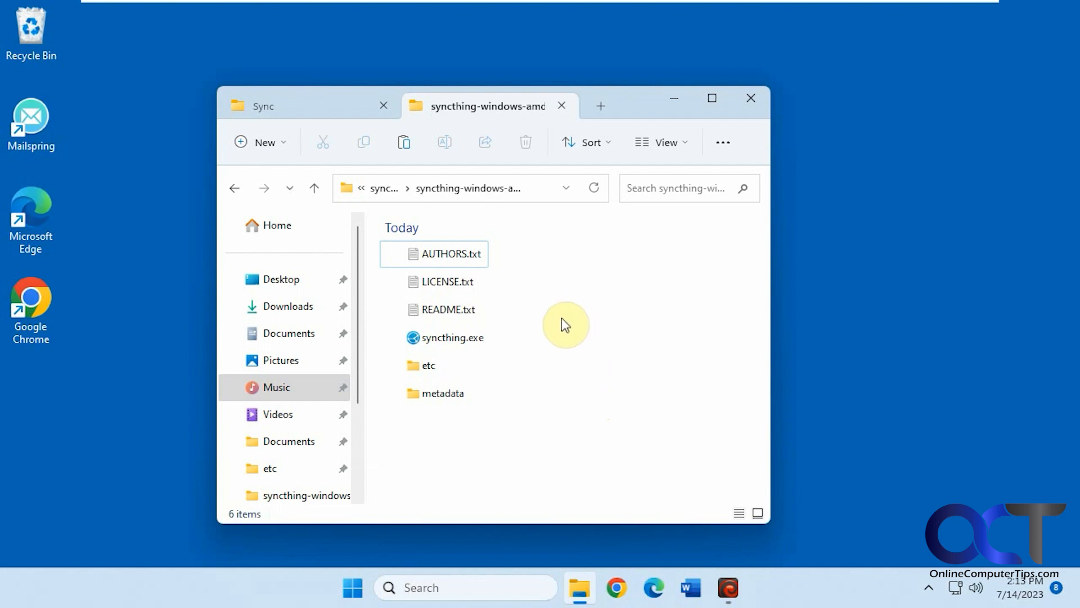
mouse_move(562, 328)
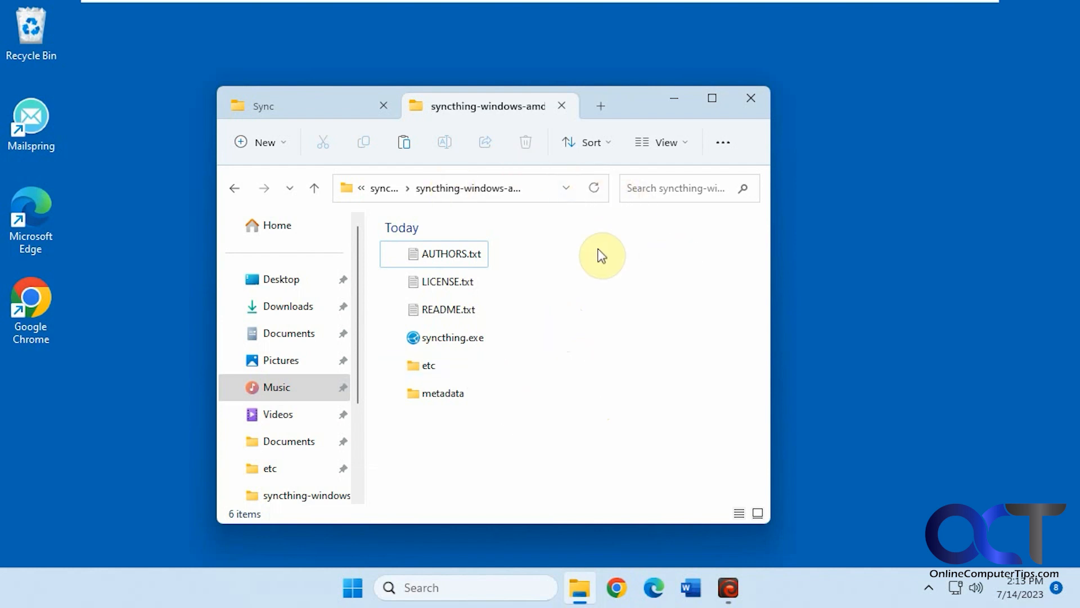
mouse_move(453, 339)
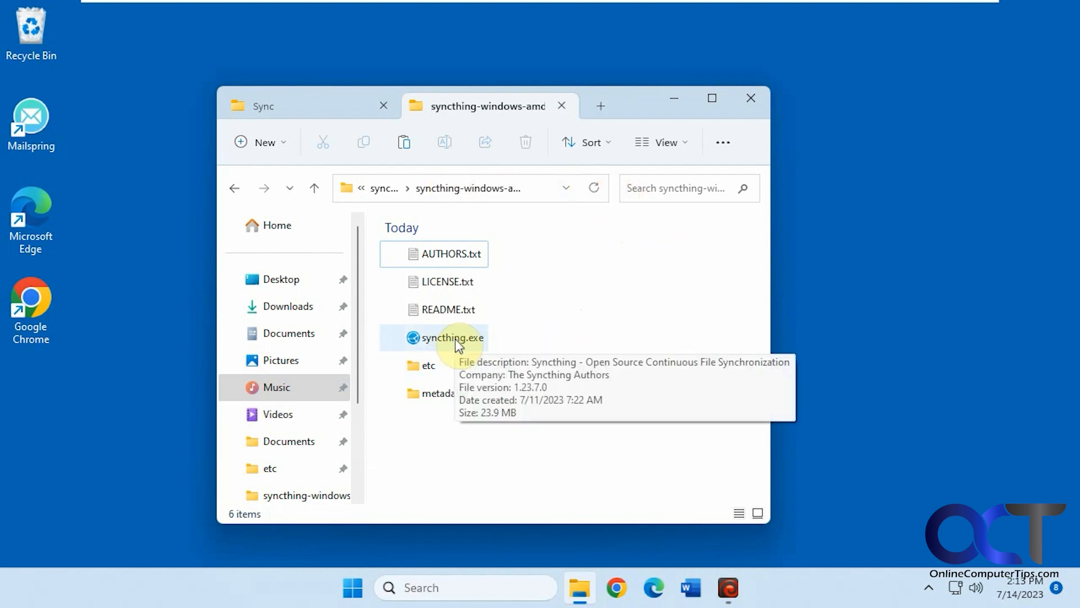
mouse_move(532, 393)
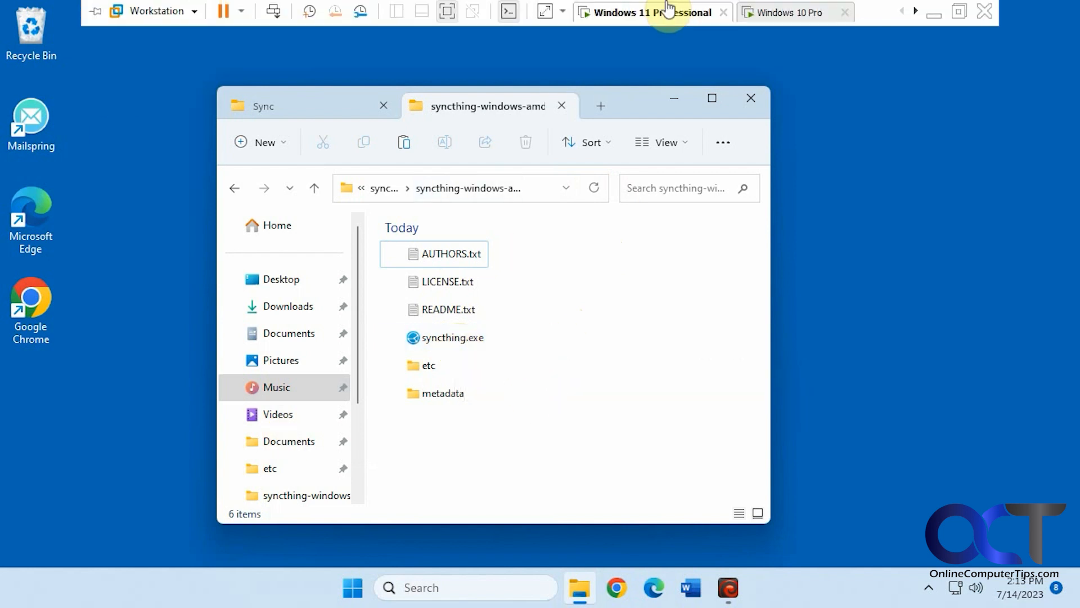
Step: Switch to the Windows 11 machine and select syncthing.exe in the syncthing-windows folder
click(792, 13)
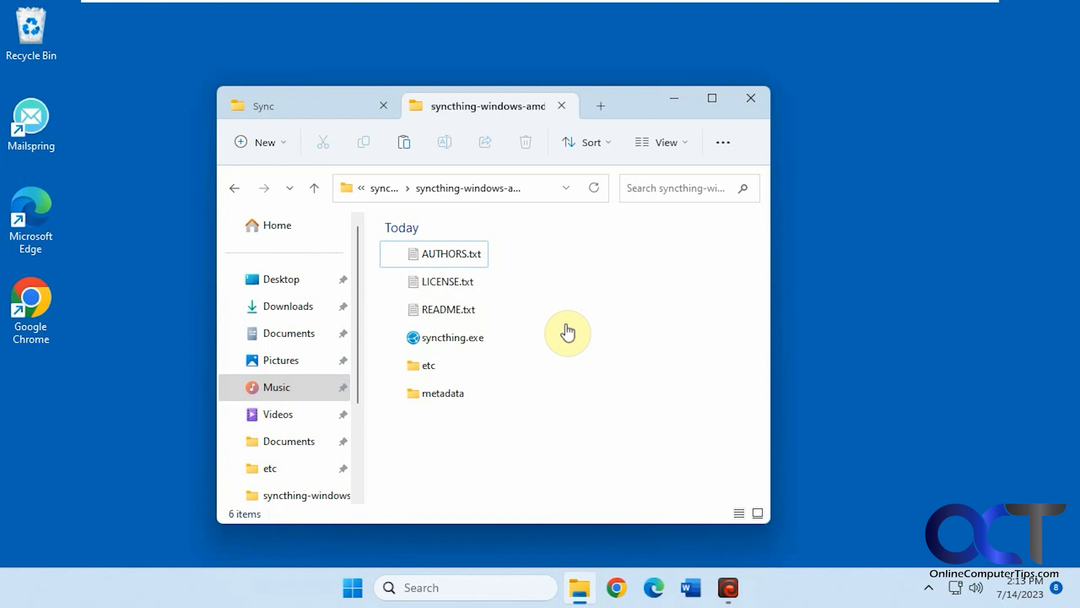
click(452, 338)
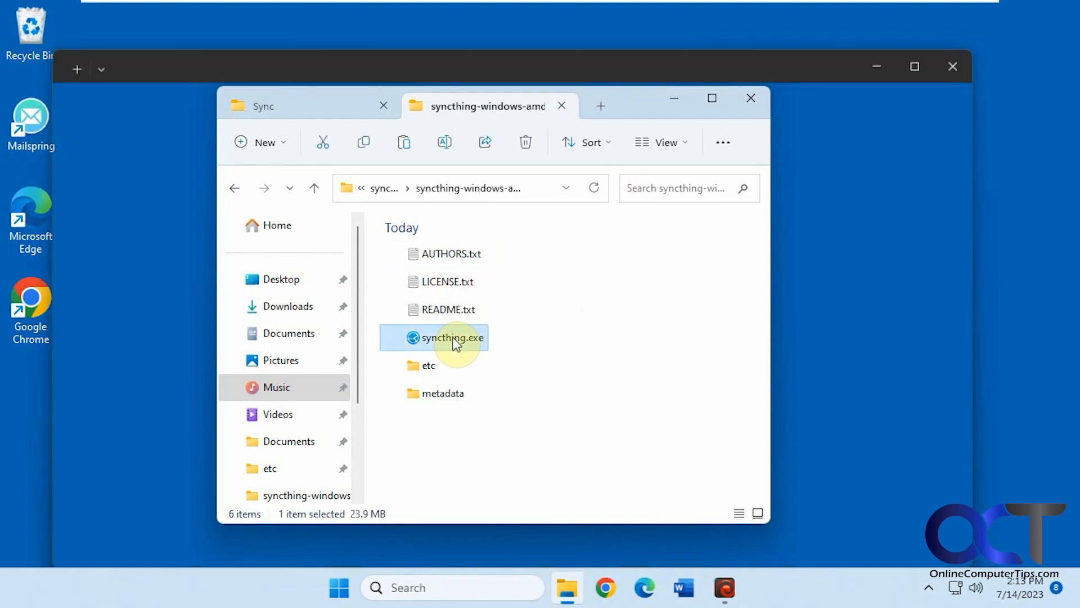
Step: Run syncthing.exe and expand Default Folder to show C:\Users\todds\Sync shared with Win10-Pro
double_click(452, 337)
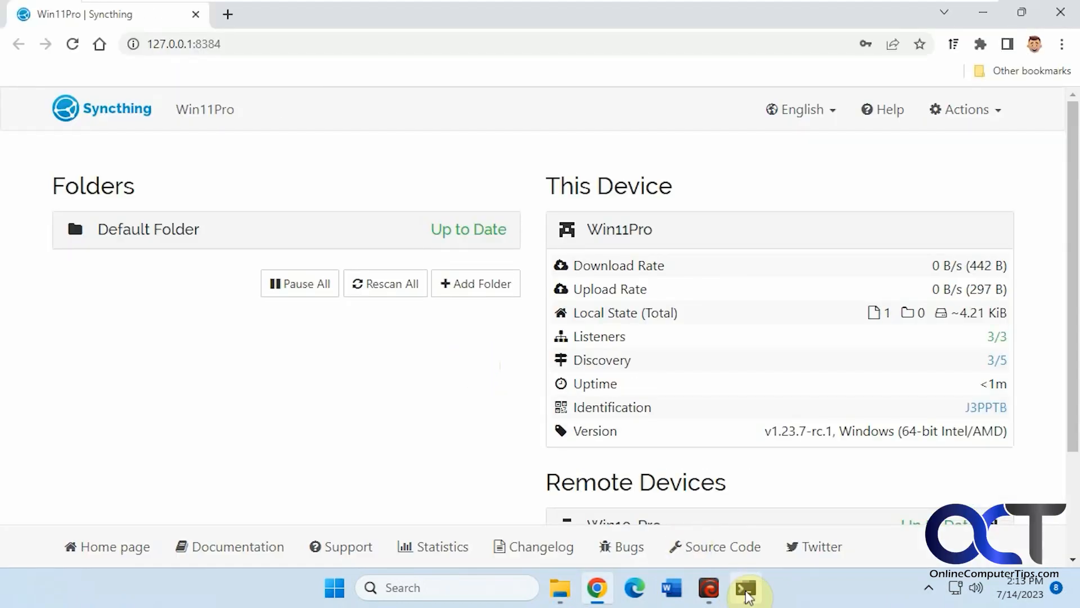
click(747, 587)
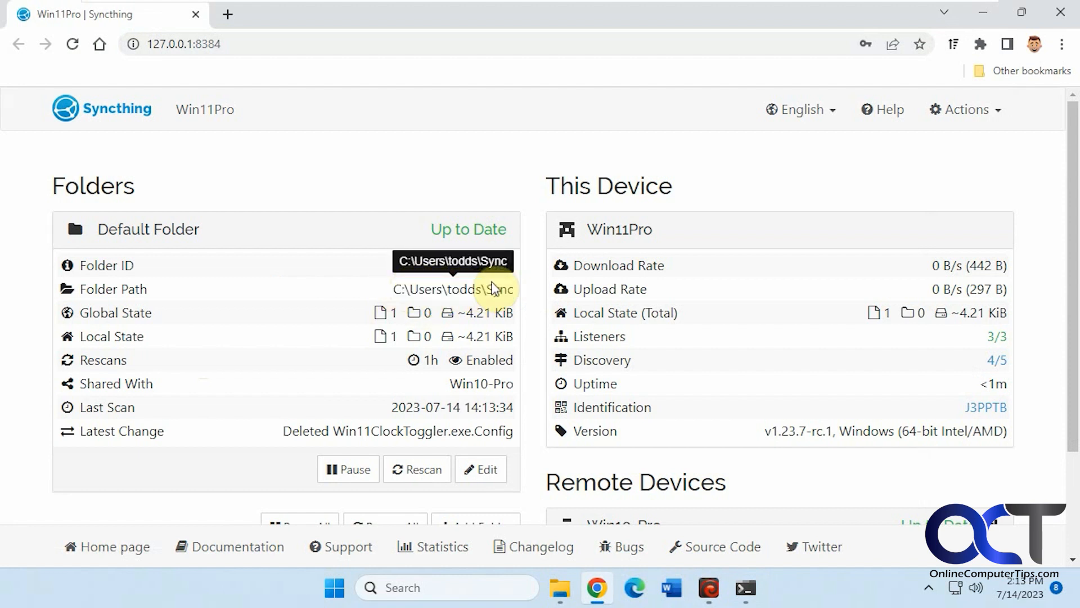
mouse_move(494, 439)
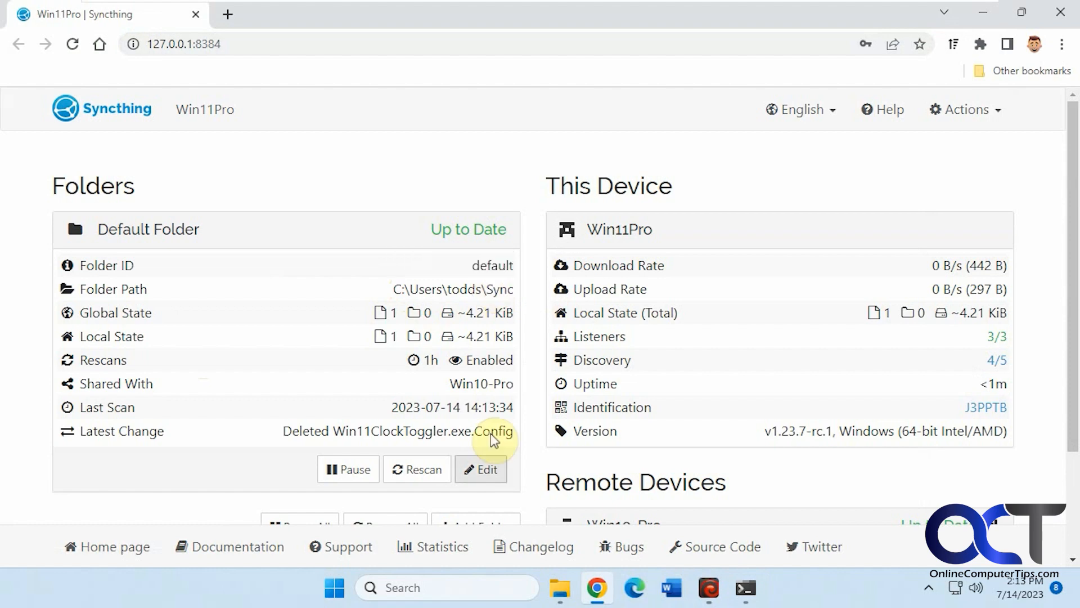
click(481, 469)
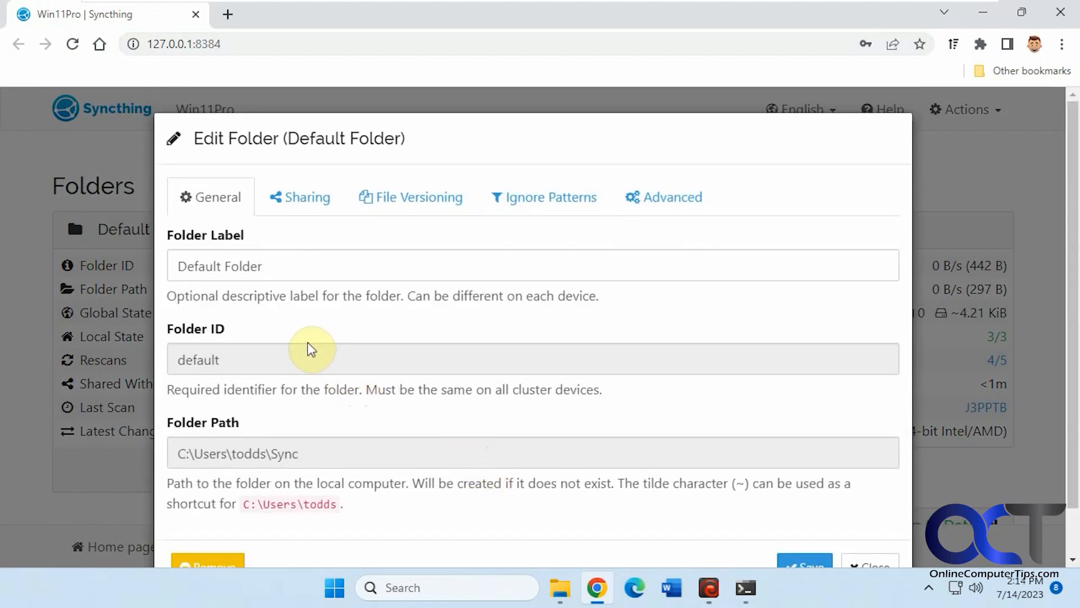
click(306, 197)
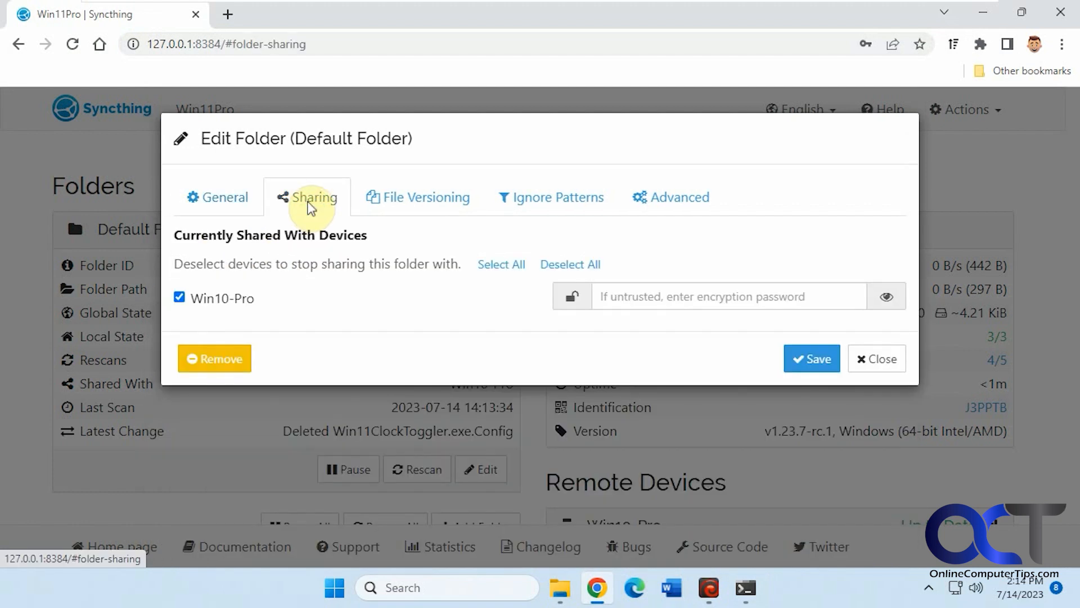
mouse_move(185, 304)
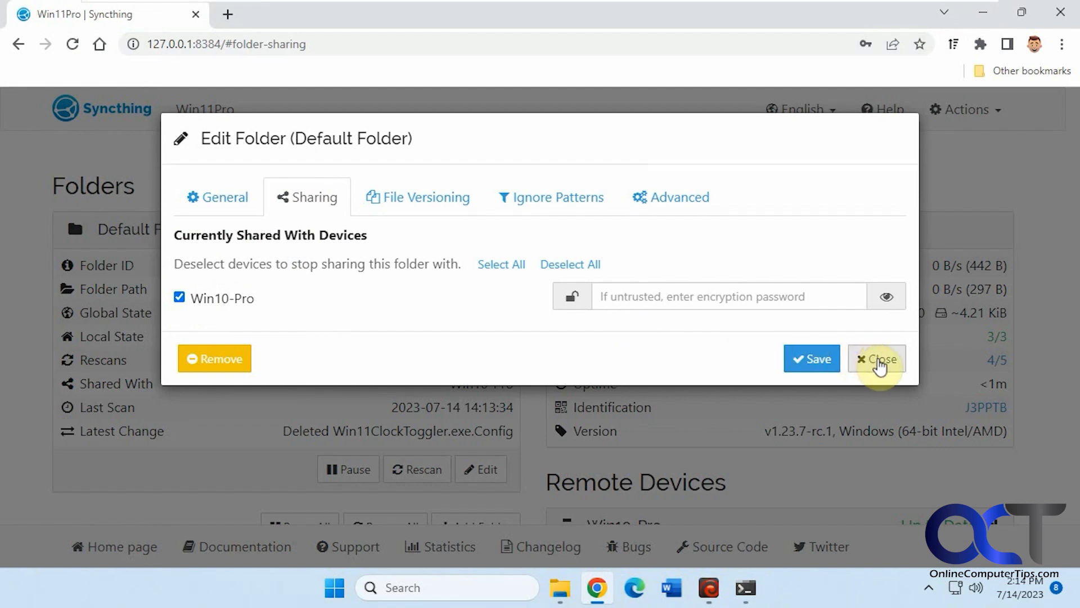
click(877, 358)
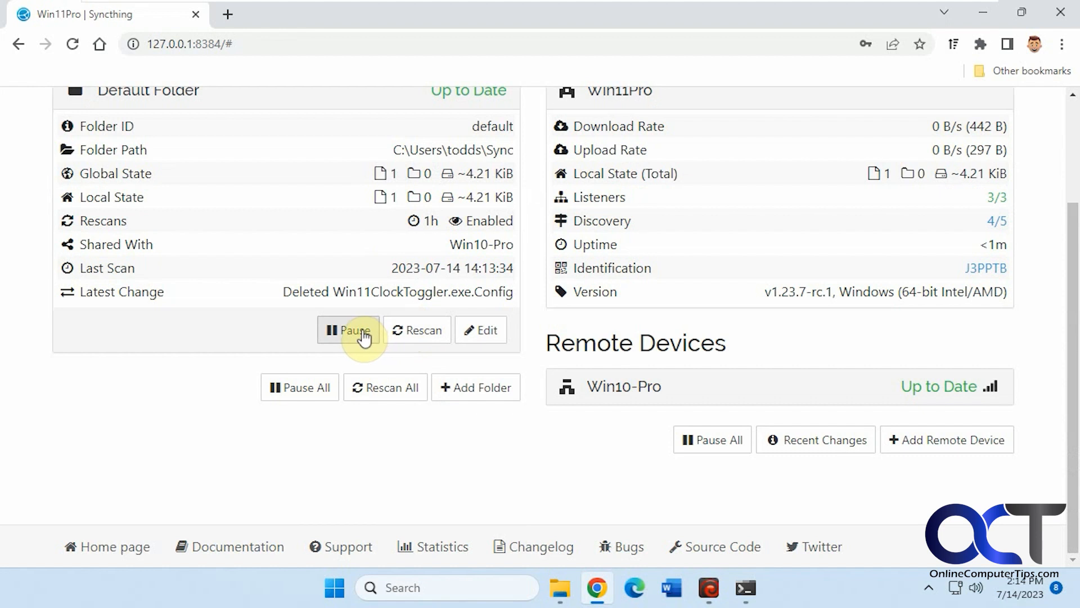
mouse_move(425, 330)
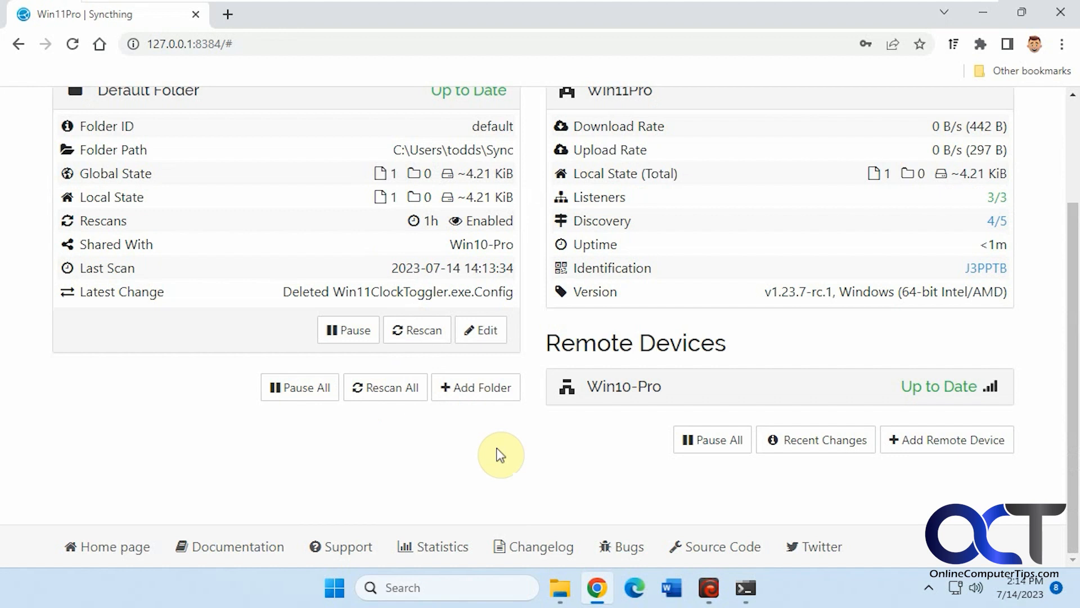
mouse_move(623, 381)
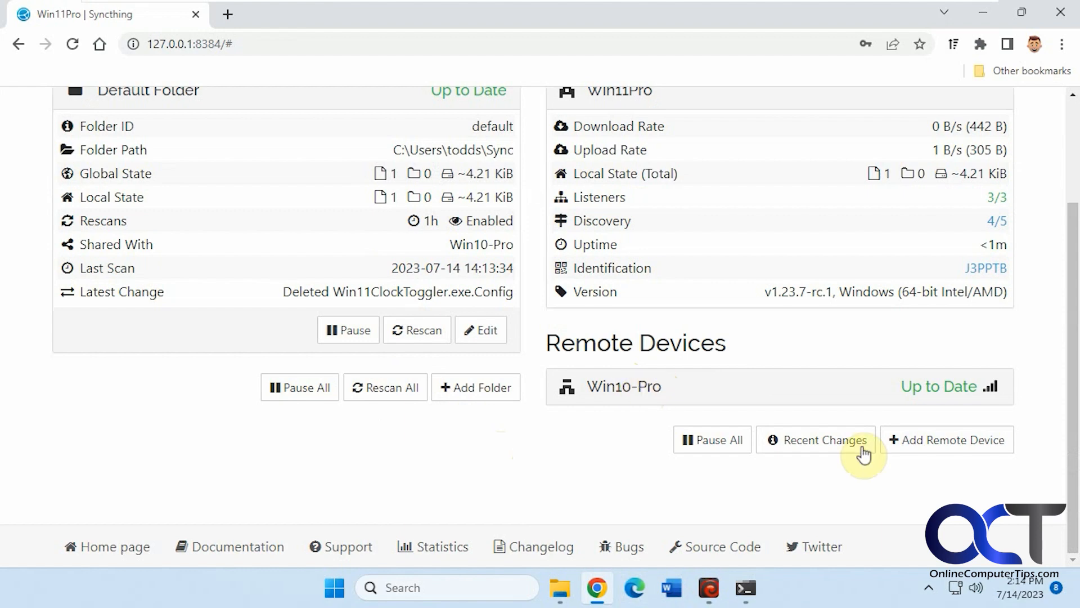
click(954, 439)
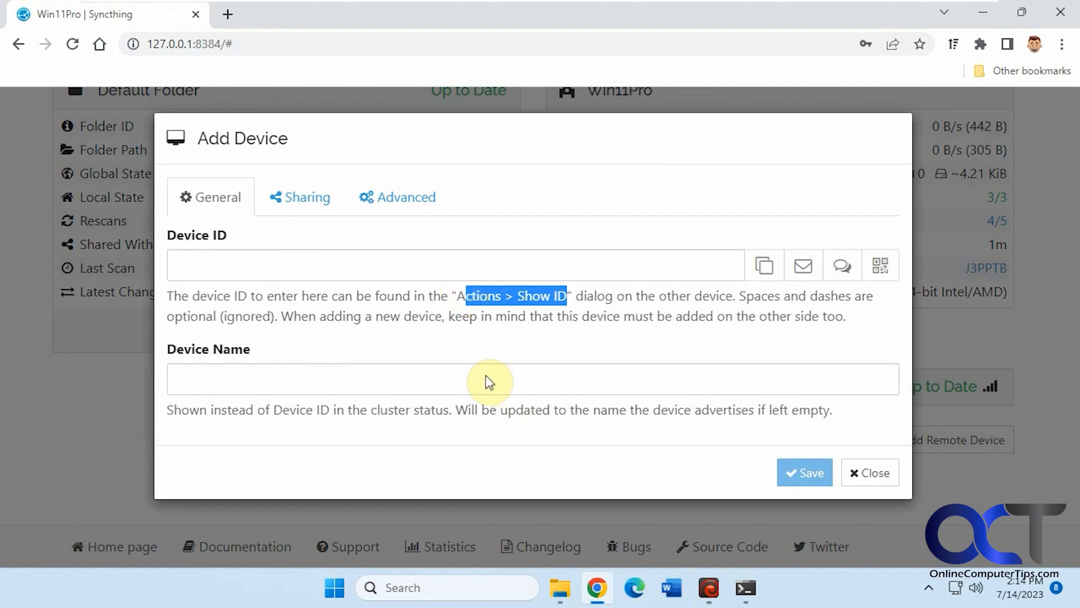
click(869, 472)
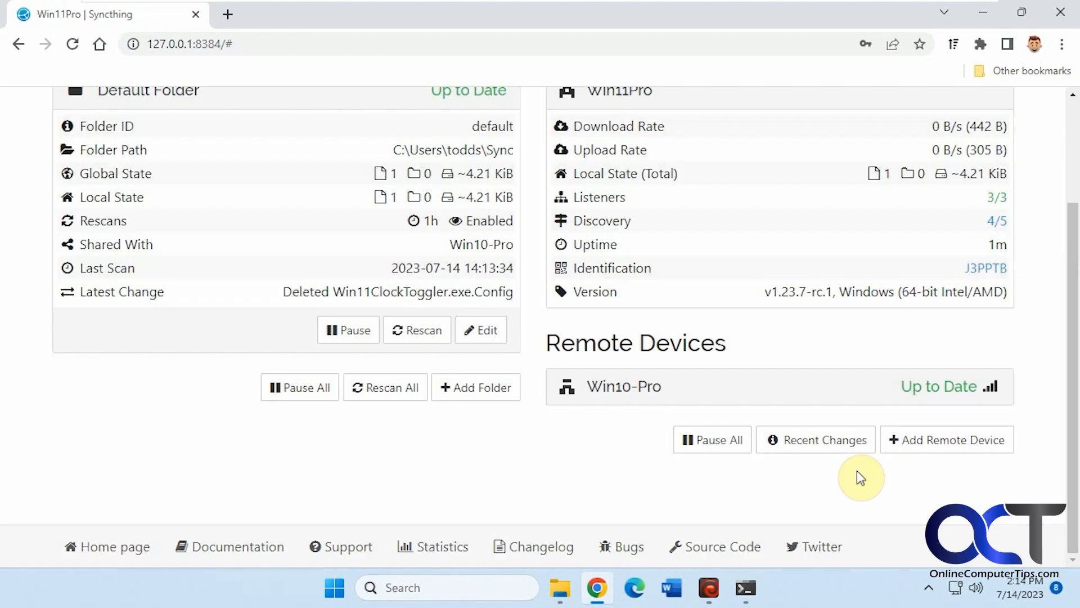
mouse_move(716, 309)
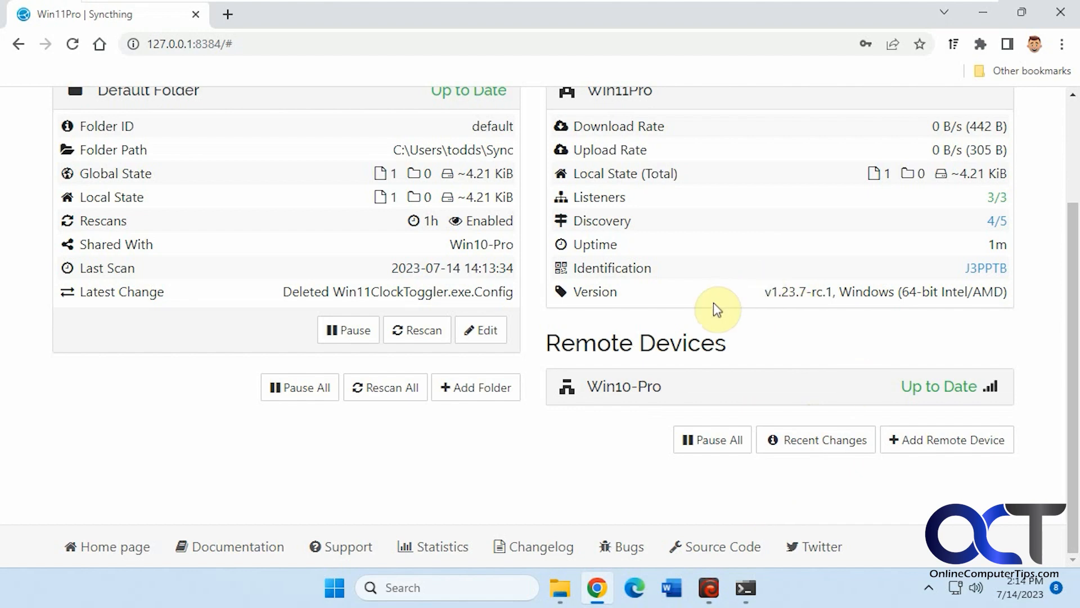
mouse_move(569, 490)
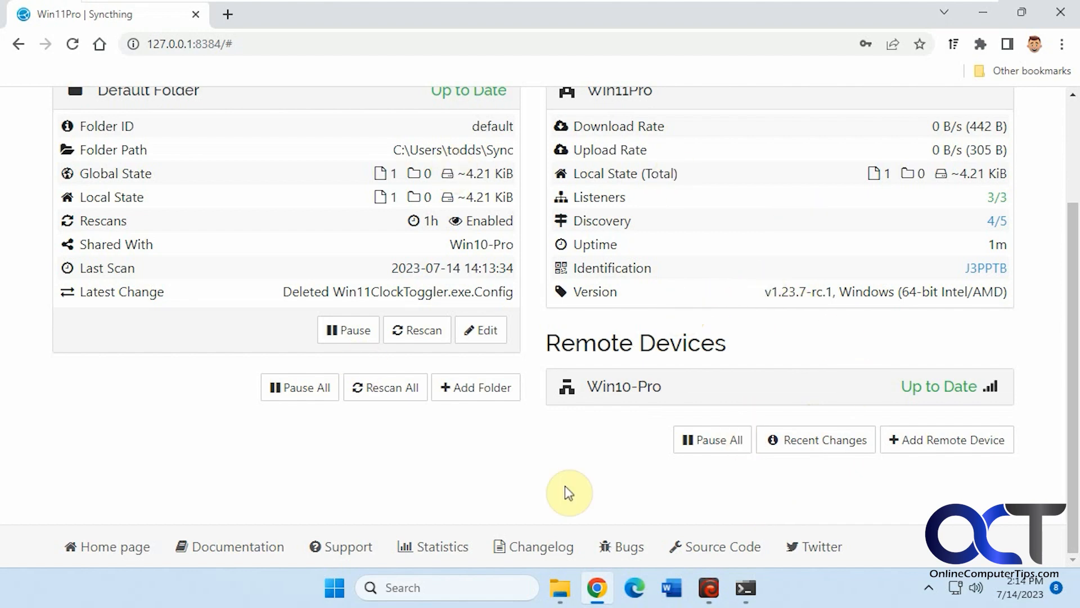
scroll(up, 3)
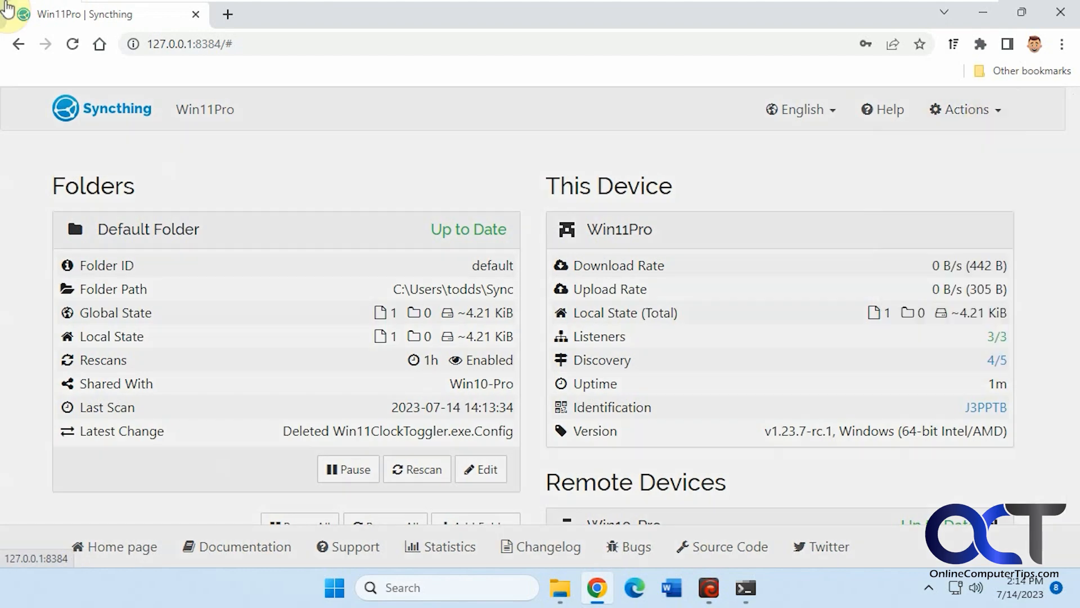
Step: Copy this device's ID, then open and close an Add Remote Device form without saving
click(673, 268)
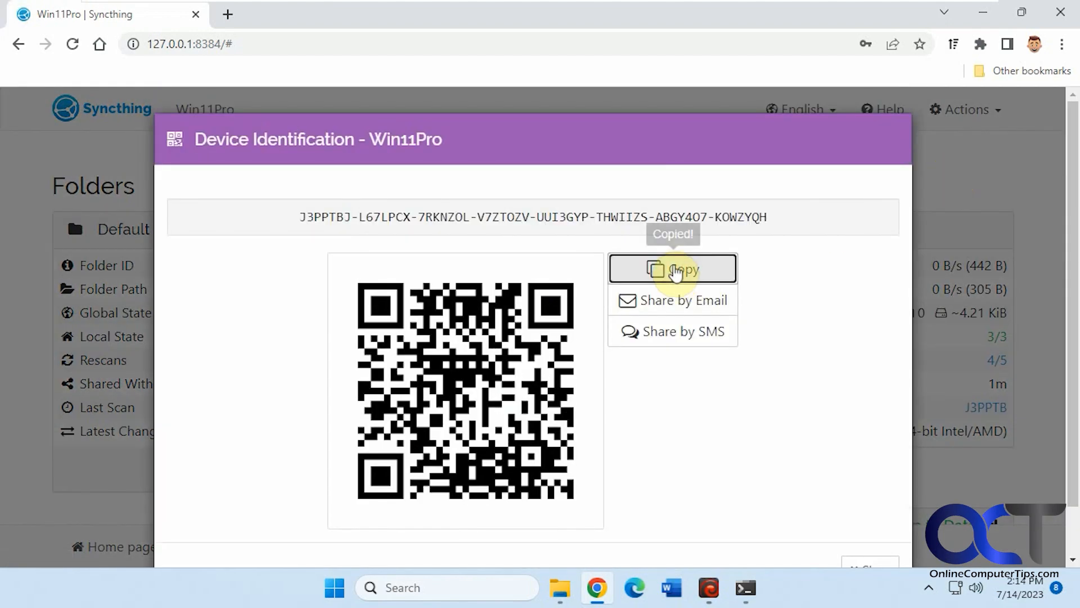
mouse_move(875, 534)
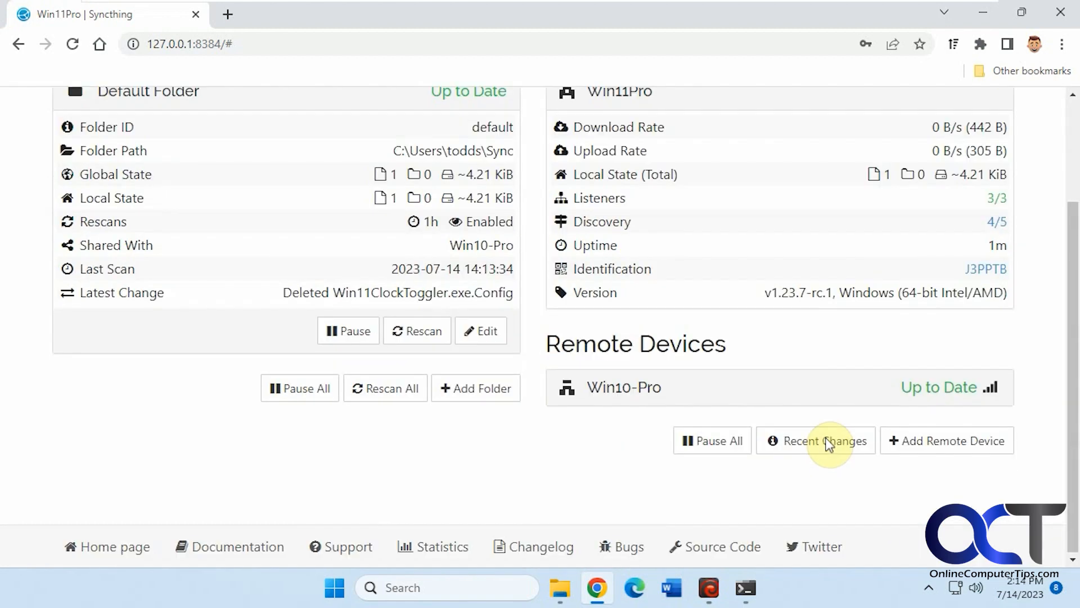
click(952, 441)
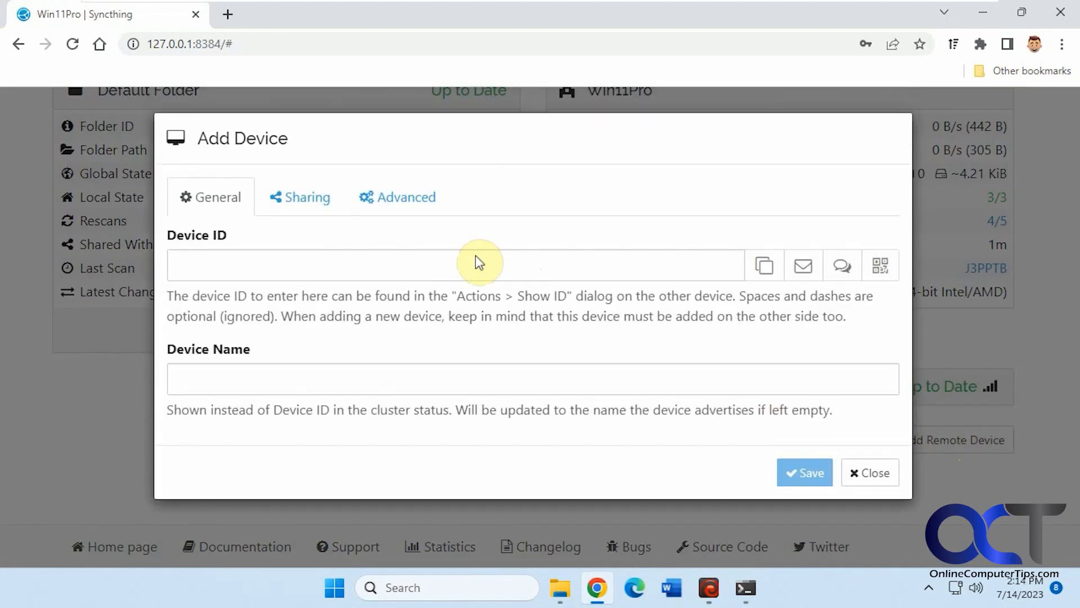
mouse_move(381, 384)
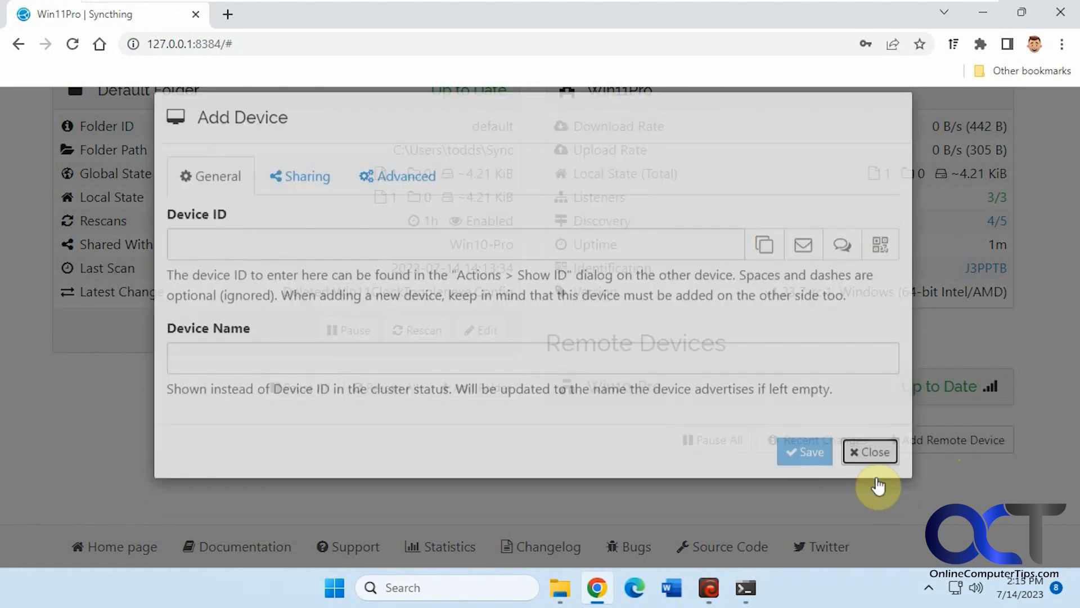
click(871, 452)
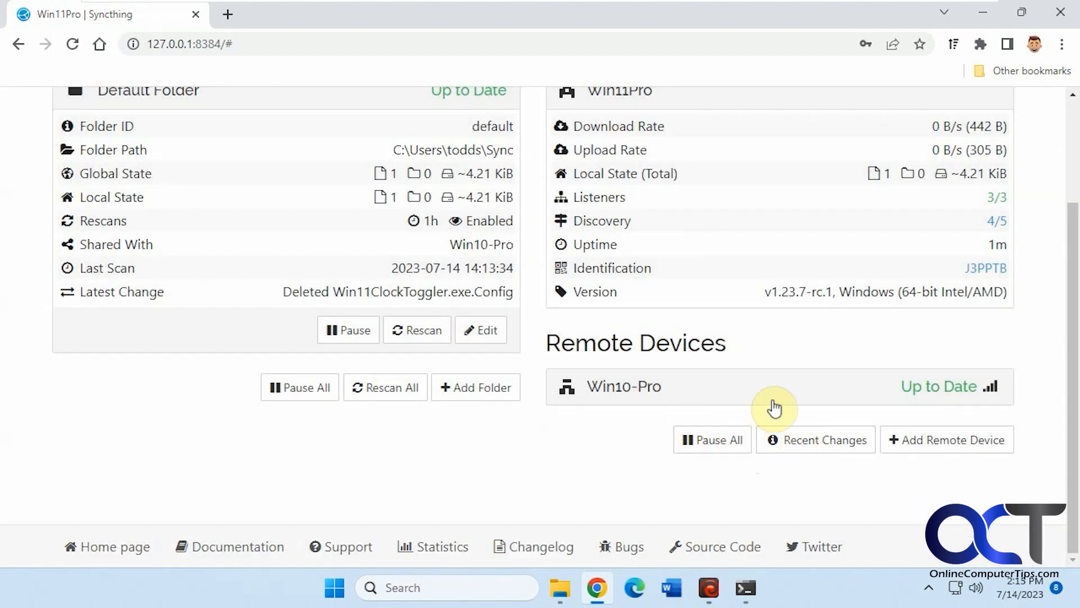
mouse_move(766, 456)
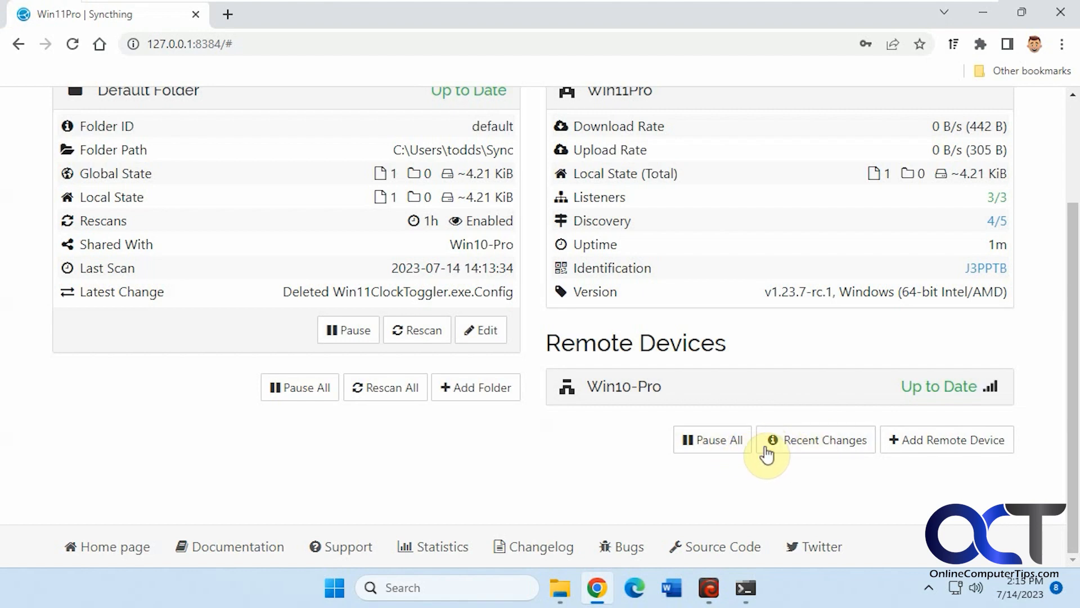
mouse_move(973, 458)
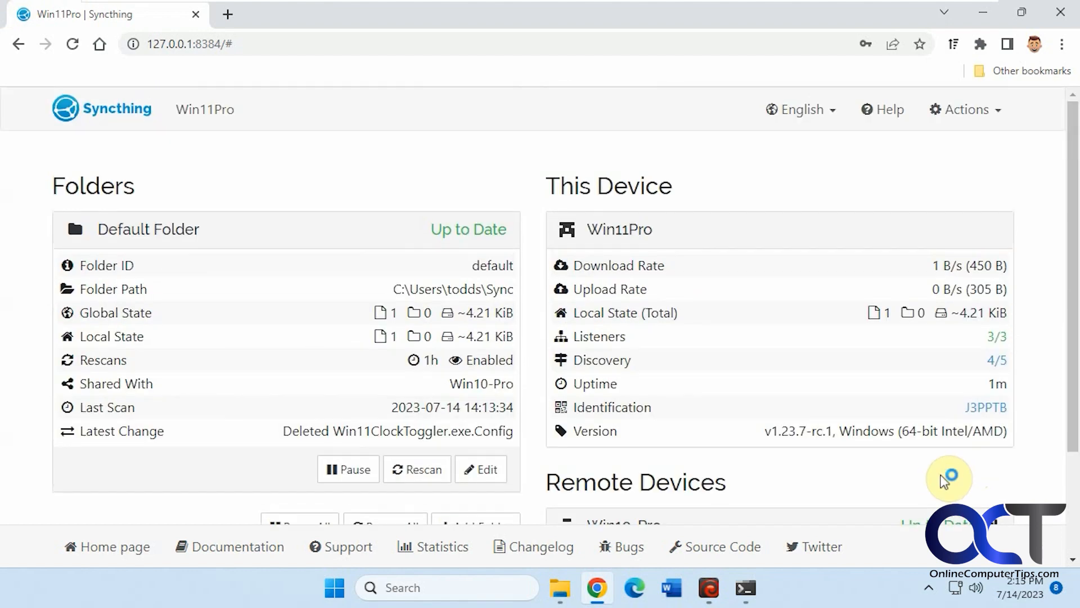
scroll(down, 3)
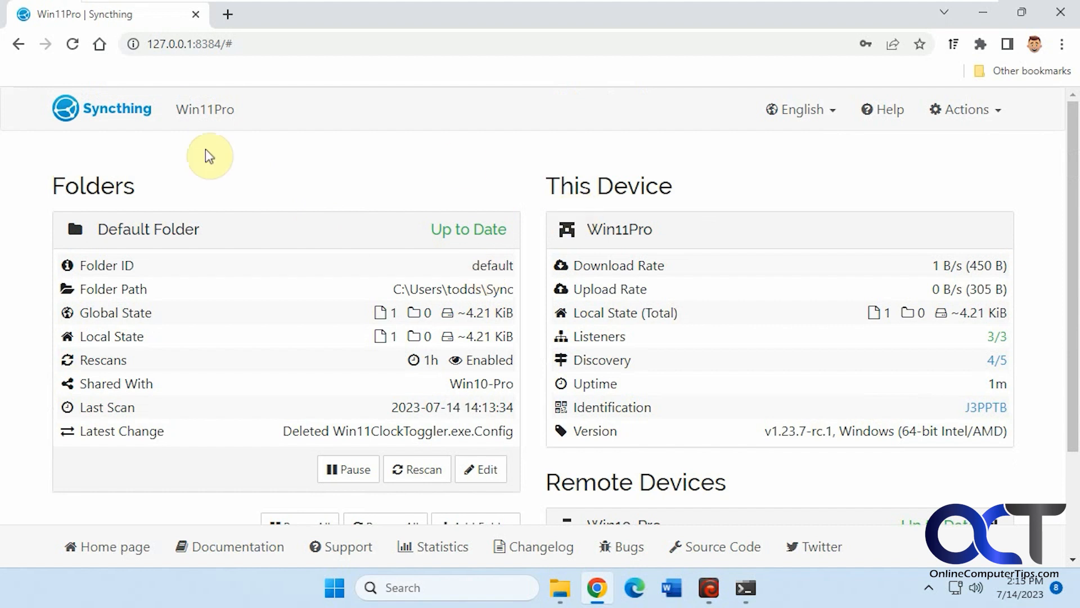
mouse_move(423, 293)
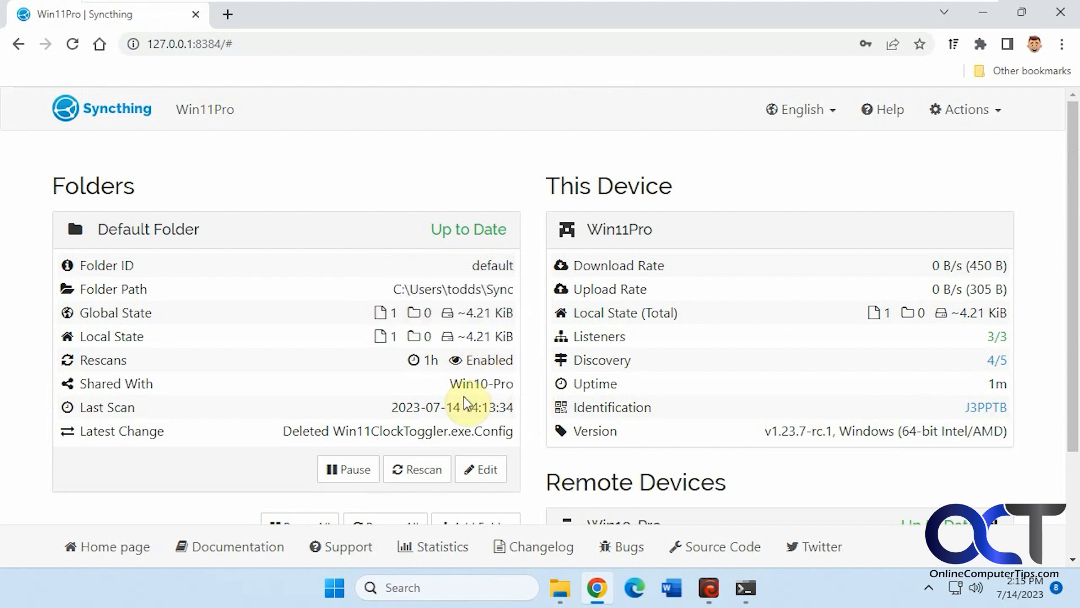
mouse_move(491, 387)
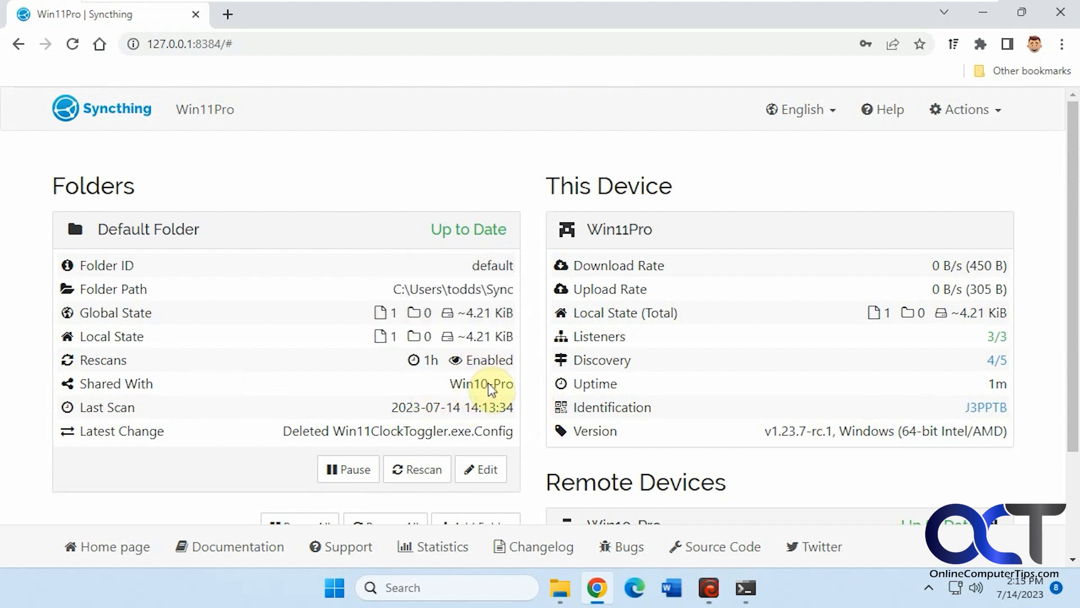
mouse_move(472, 413)
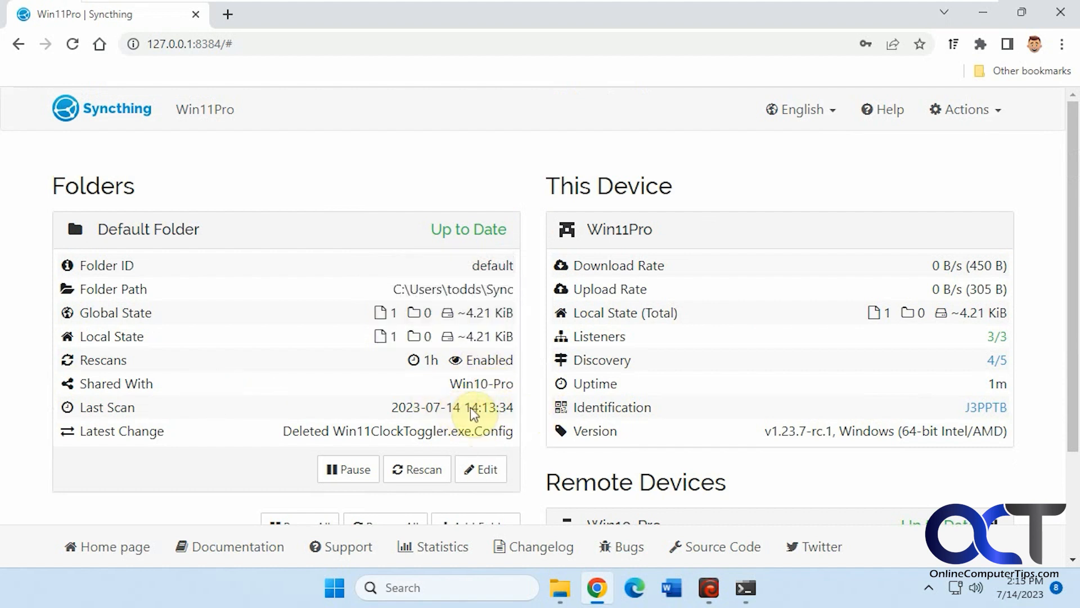
scroll(down, 3)
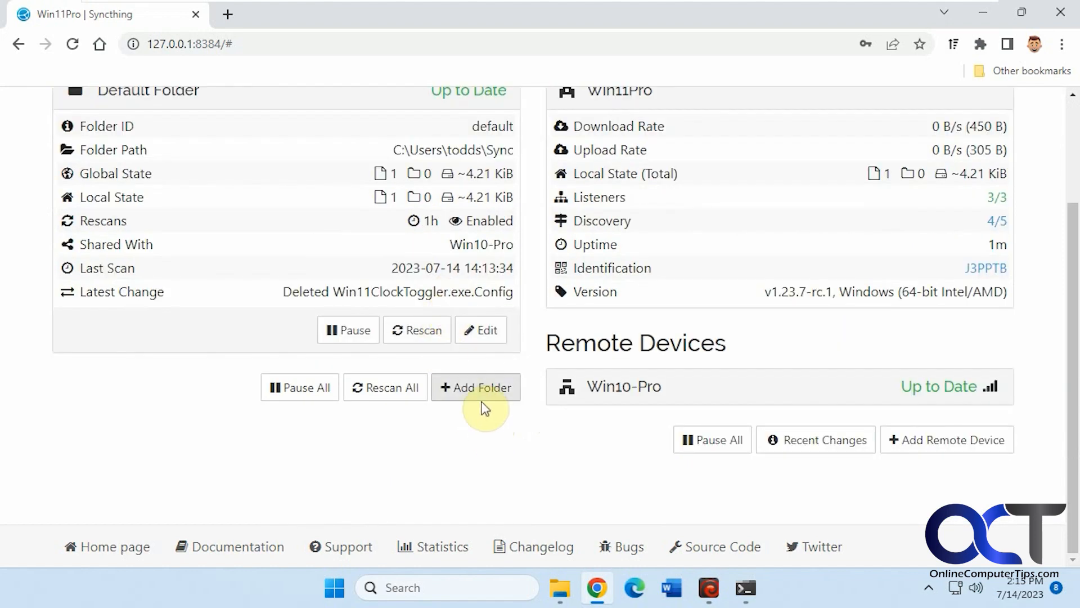
mouse_move(457, 292)
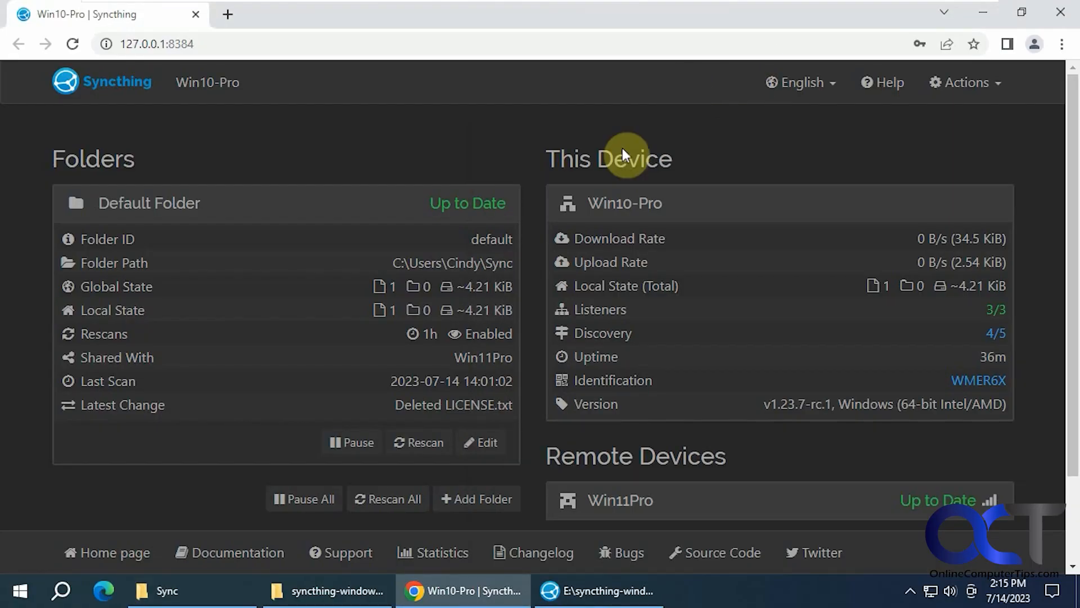
mouse_move(524, 213)
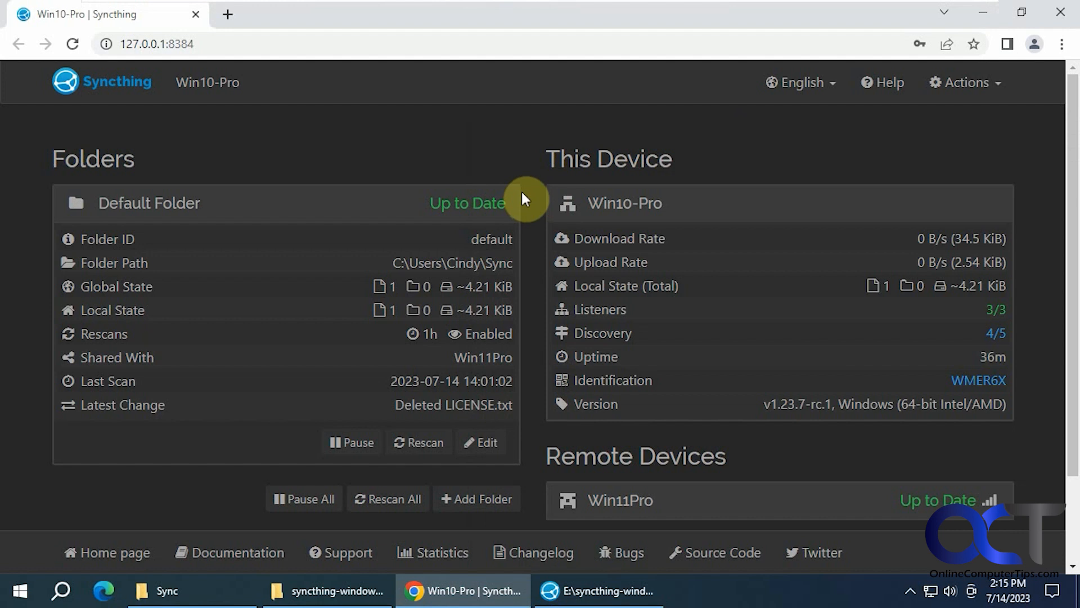
mouse_move(505, 269)
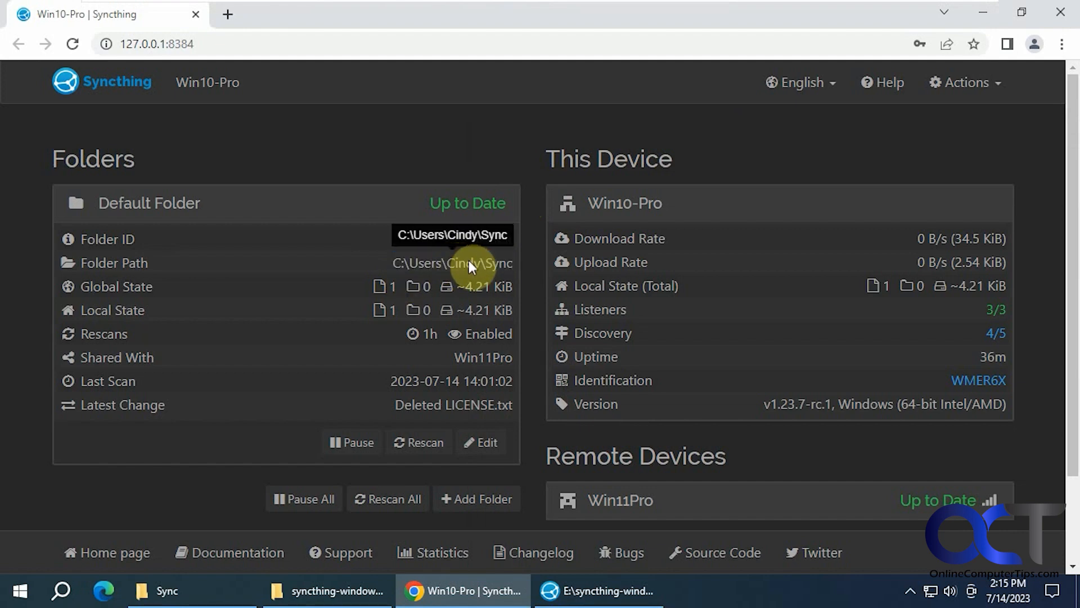
Step: Expand the Win11Pro remote device details on the Win10-Pro dashboard
scroll(down, 3)
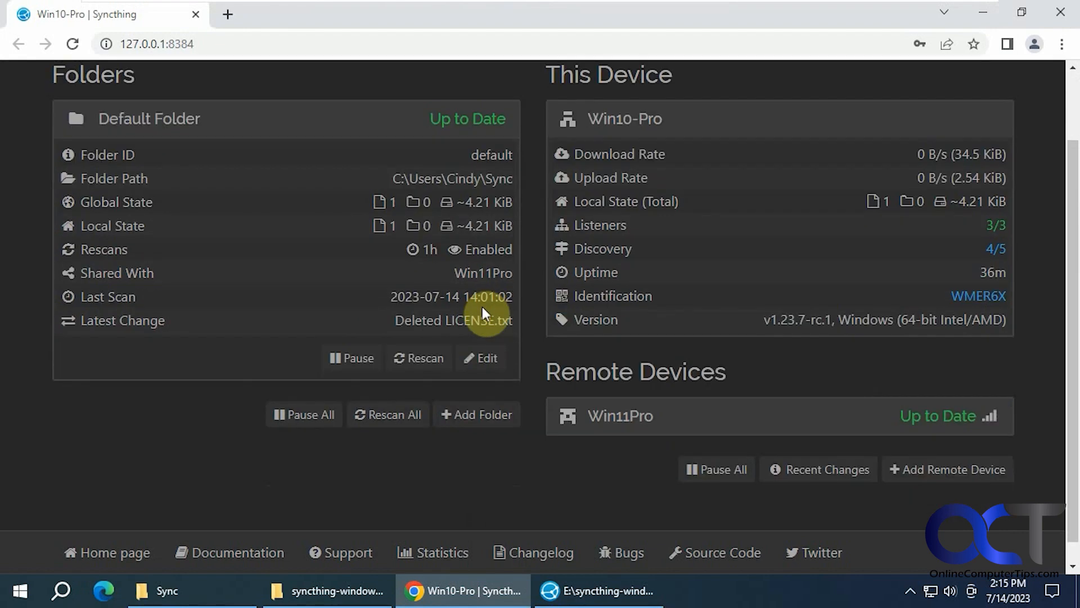
mouse_move(624, 426)
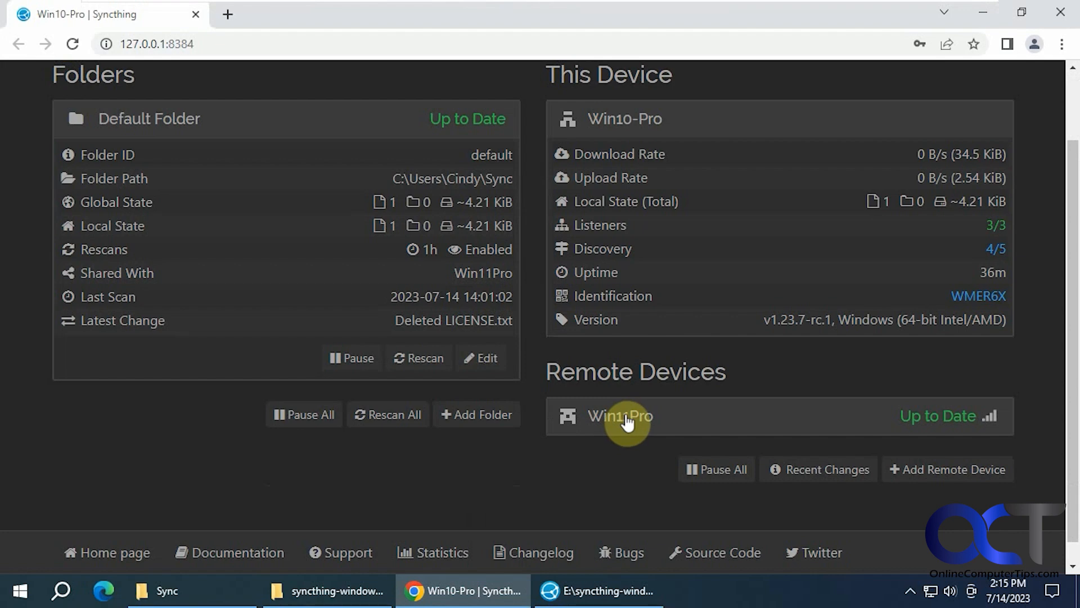
click(620, 416)
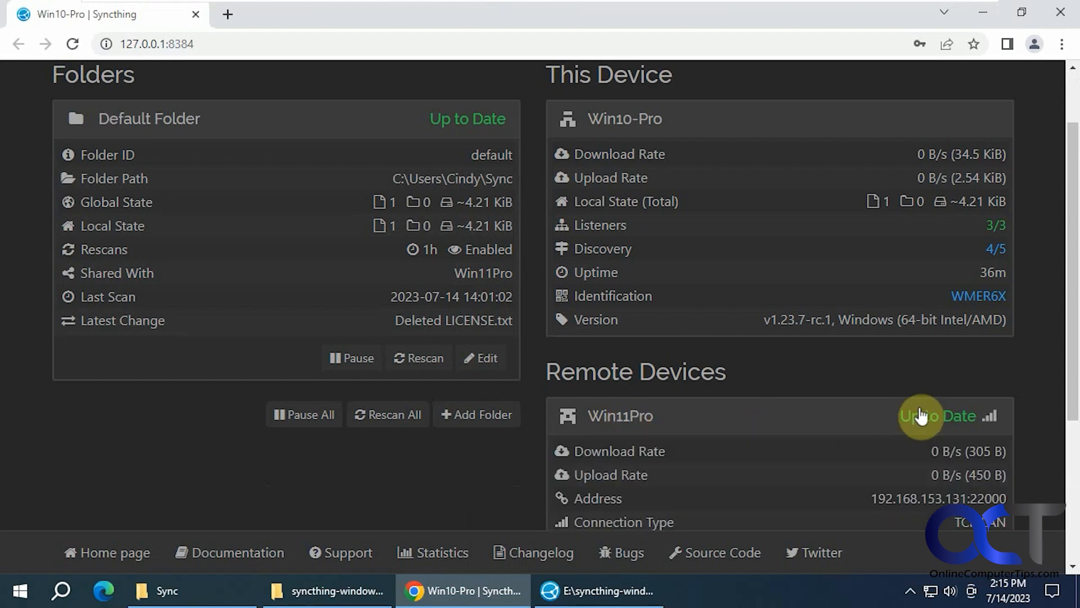
scroll(down, 3)
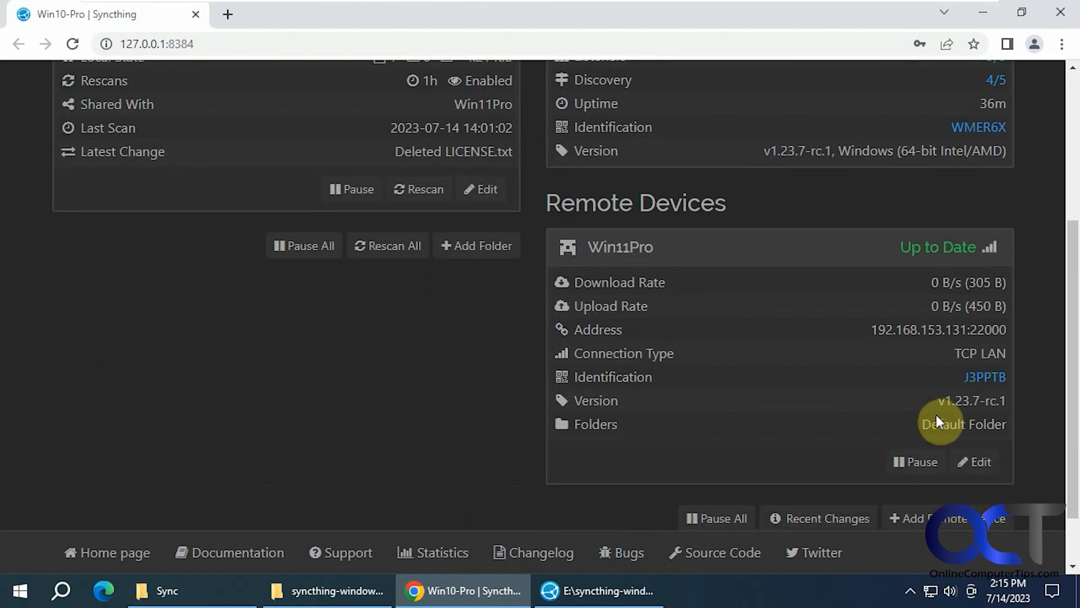
scroll(down, 3)
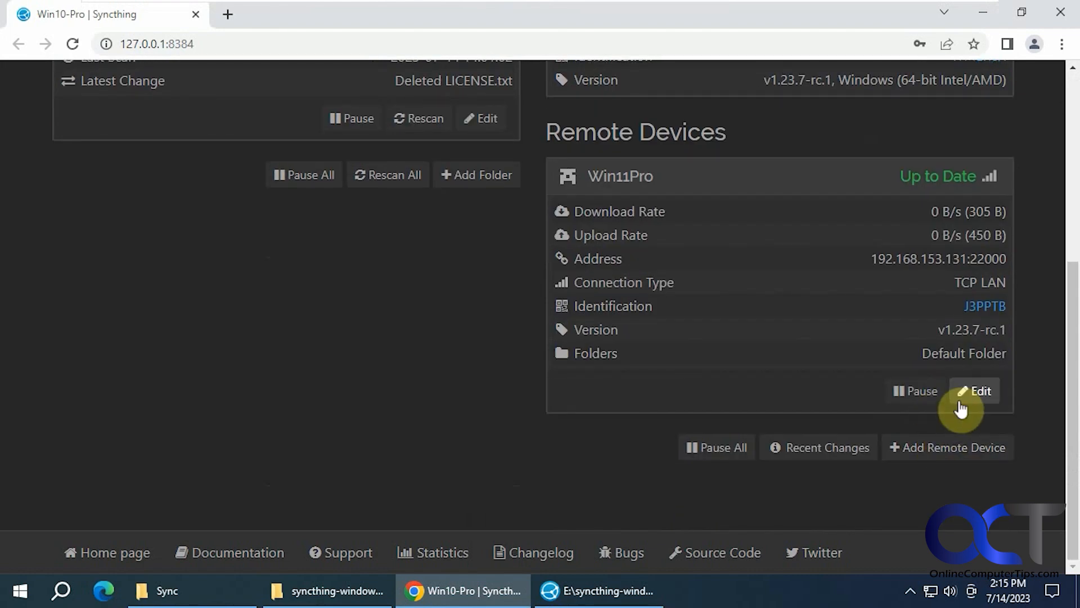
mouse_move(729, 454)
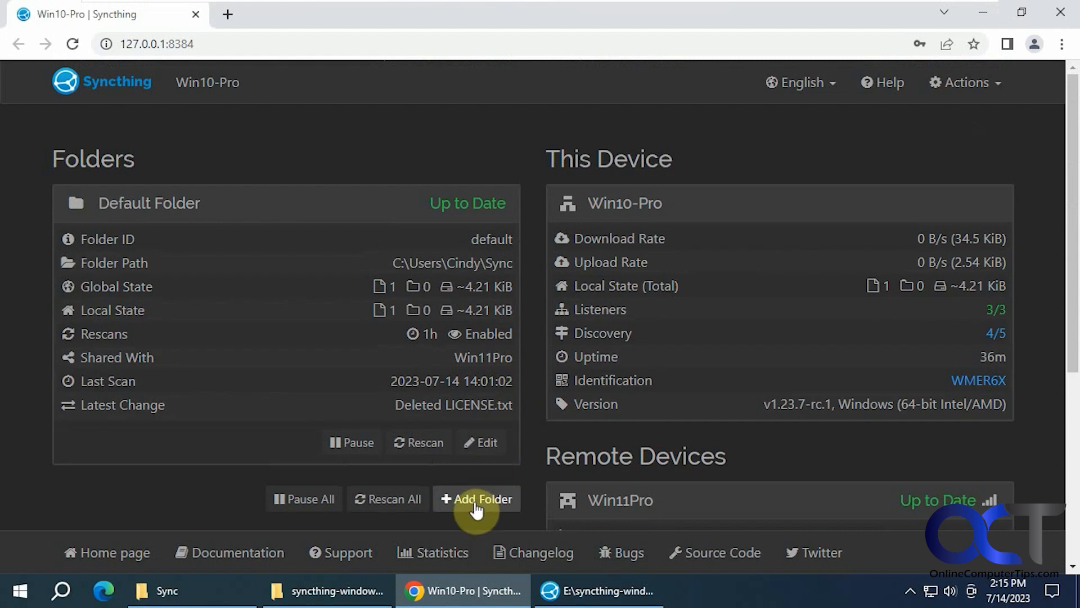
mouse_move(488, 452)
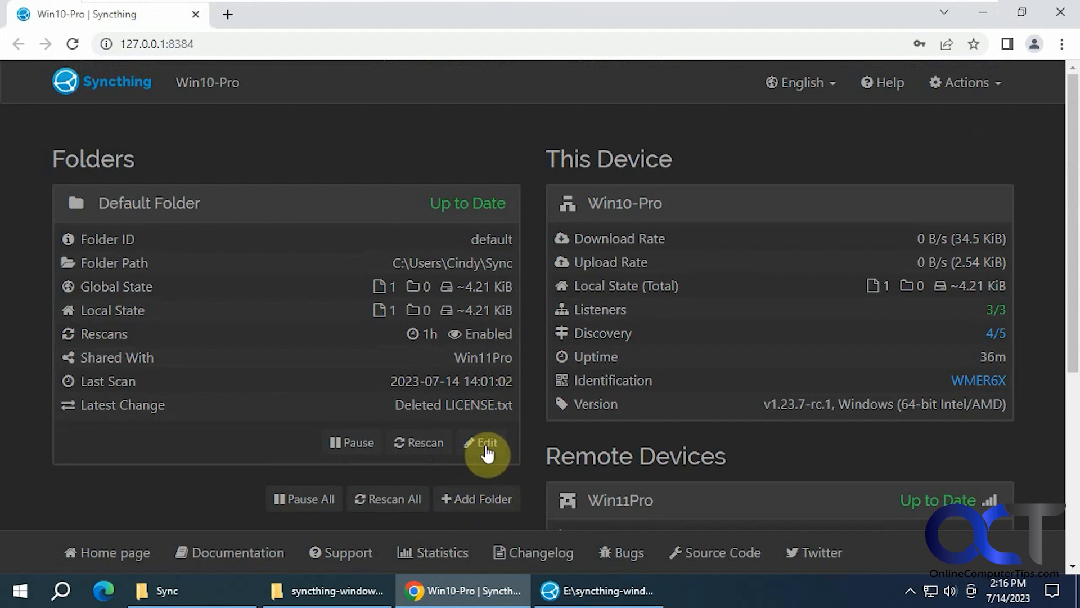
scroll(down, 3)
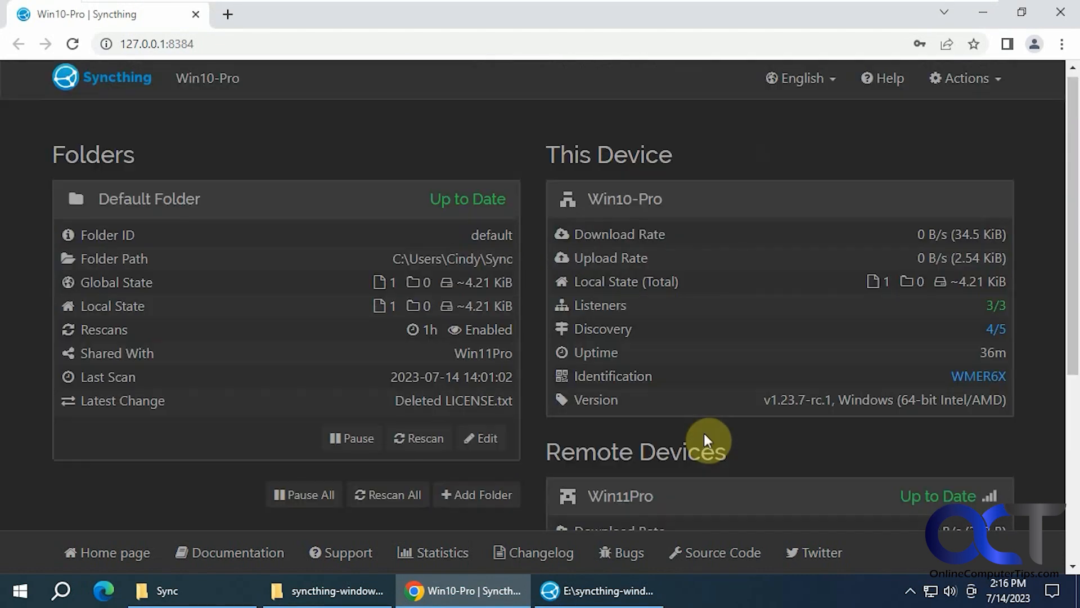
Step: Check Default Folder's Sharing and General settings, then close them unsaved
click(481, 438)
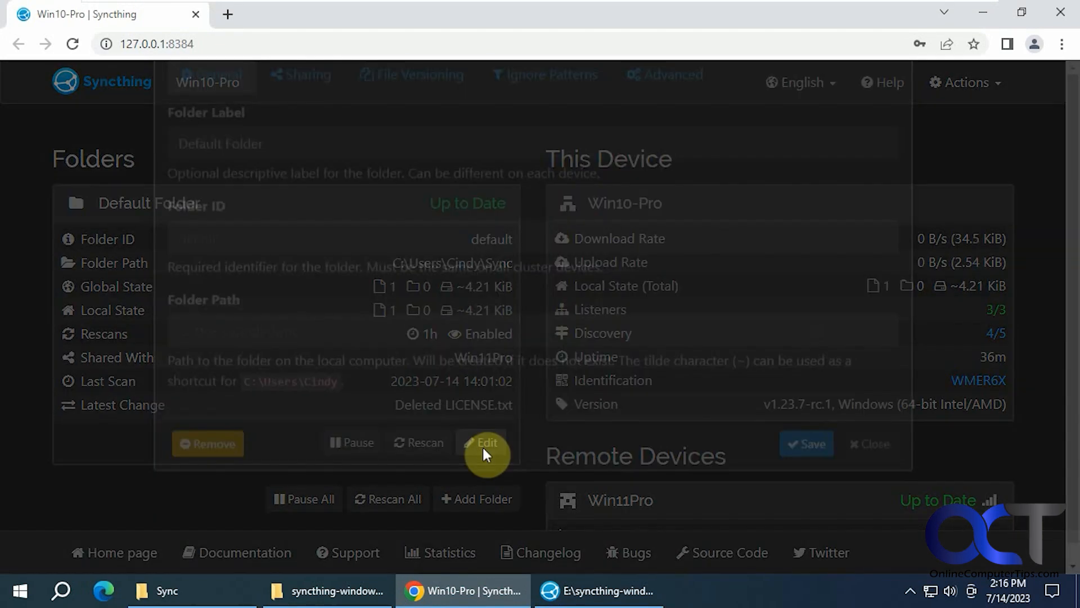
click(310, 170)
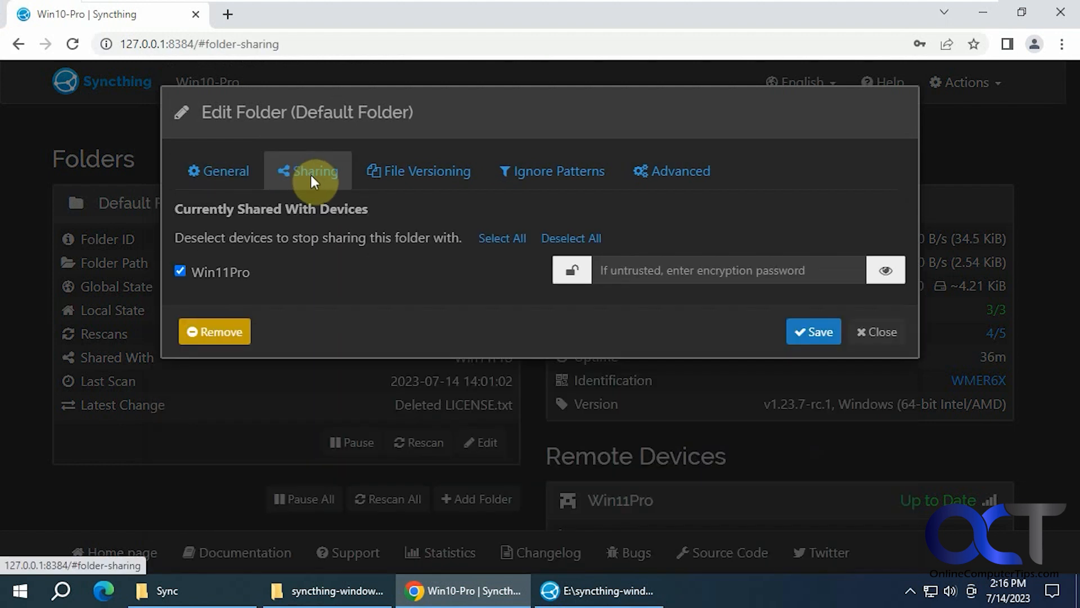
mouse_move(219, 288)
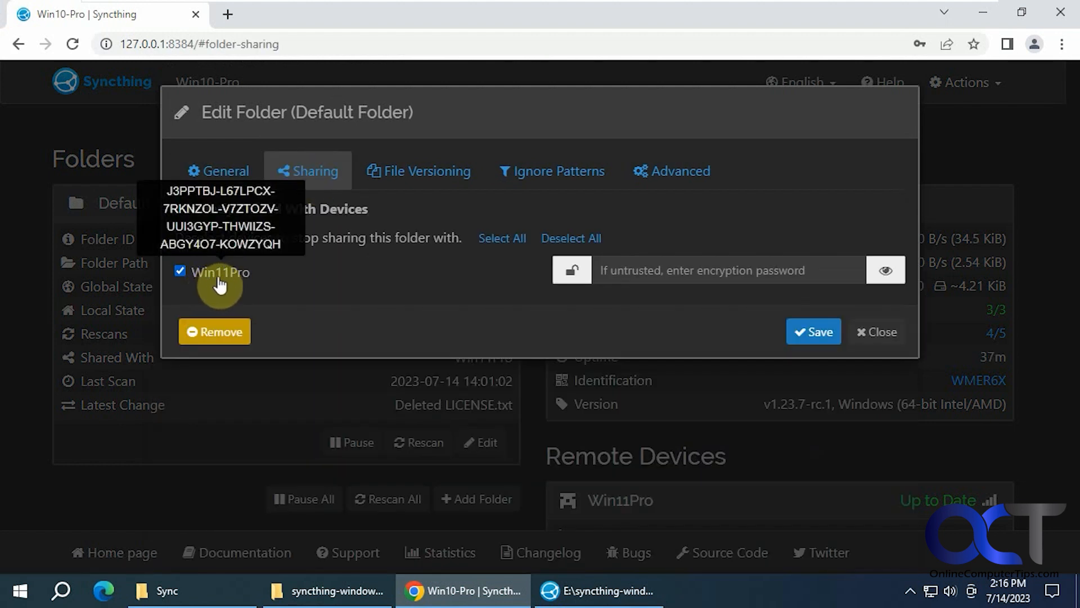
mouse_move(333, 313)
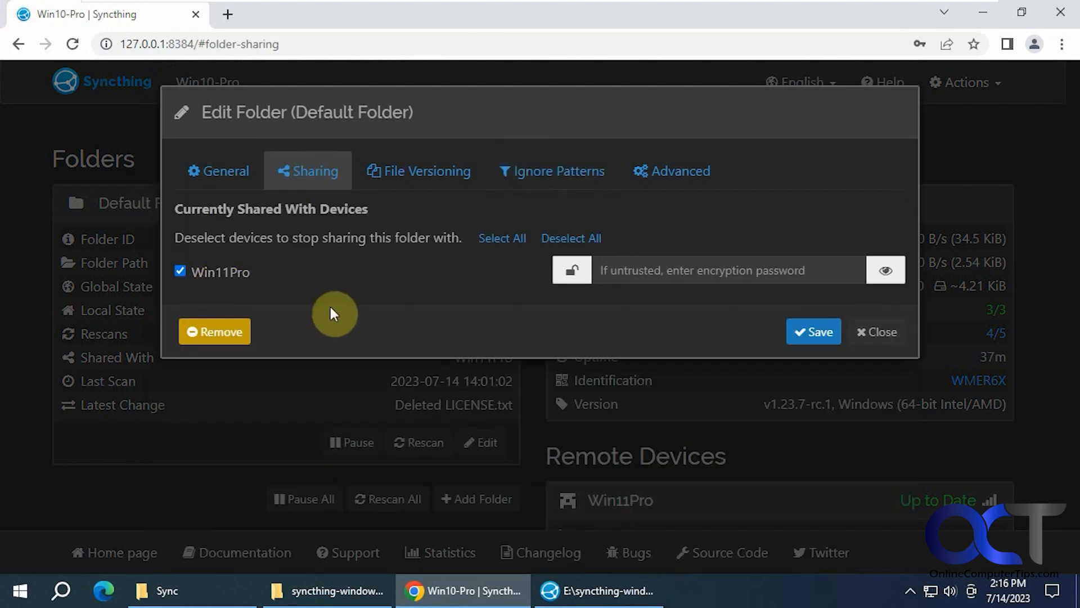
mouse_move(229, 281)
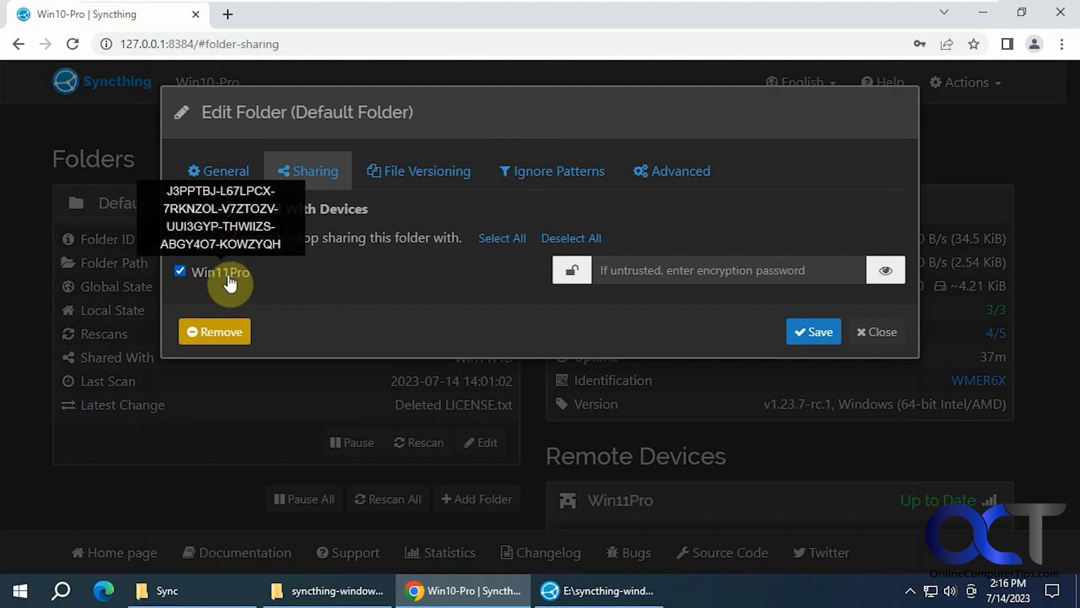
mouse_move(685, 318)
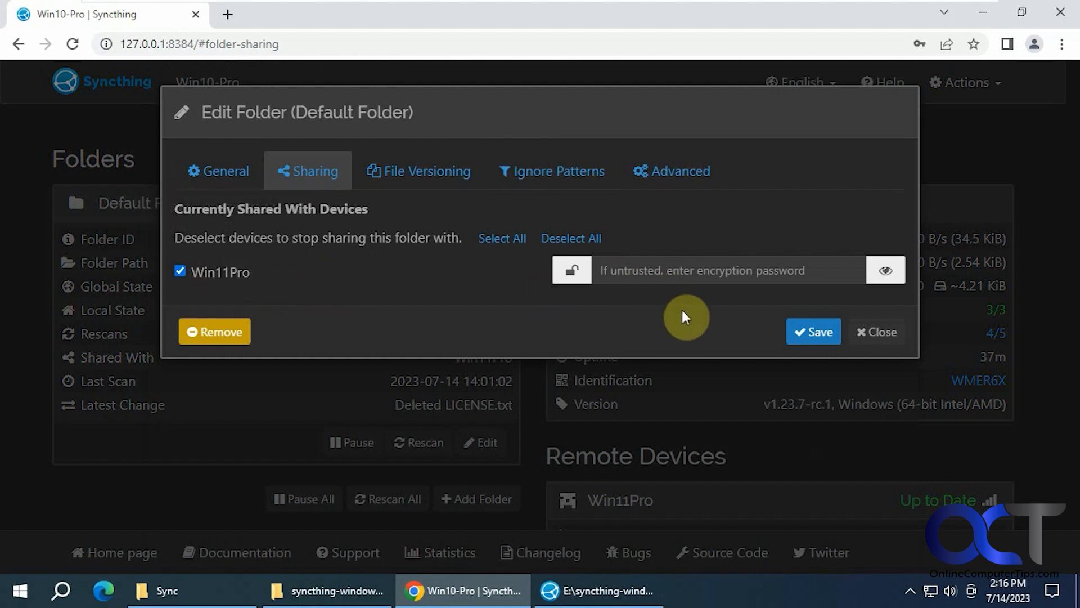
click(216, 171)
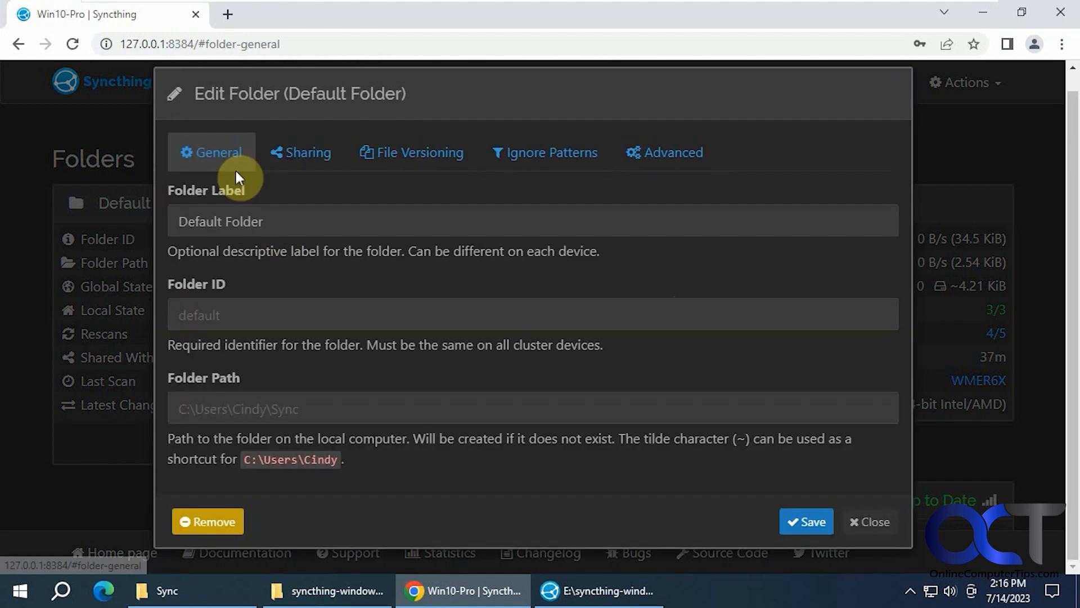
mouse_move(107, 372)
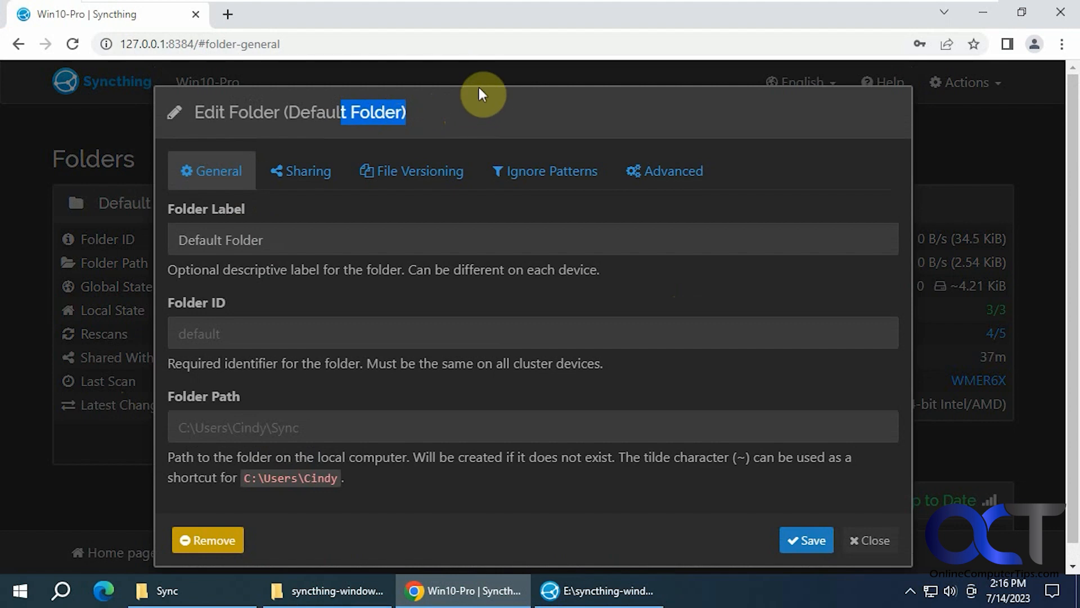
click(870, 540)
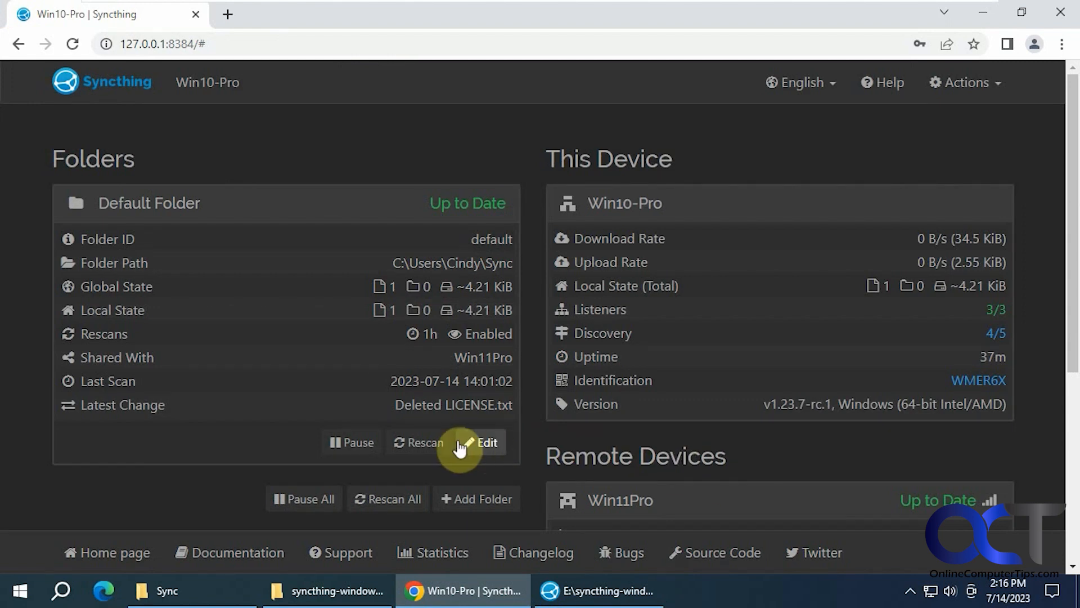
Step: Review Default Folder's Sharing, File Versioning and Ignore Patterns tabs, then close unsaved
click(486, 442)
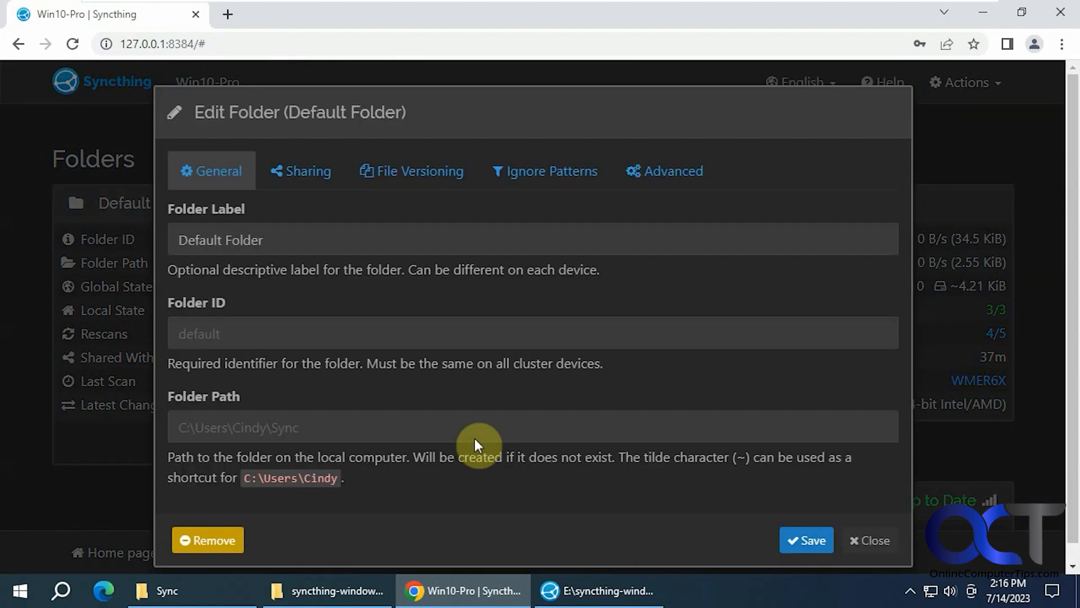
mouse_move(252, 243)
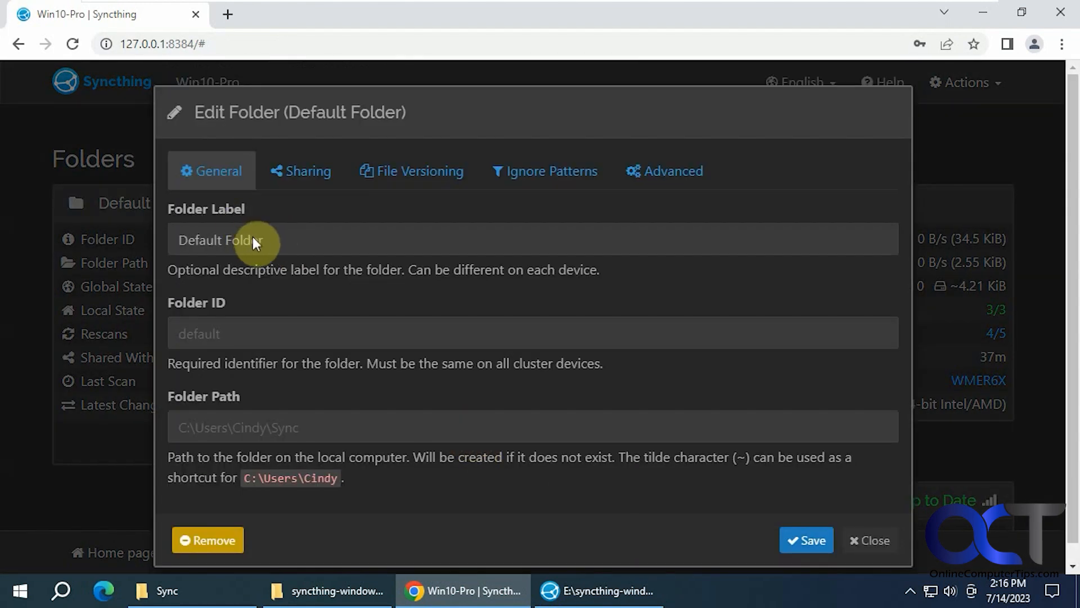
click(307, 171)
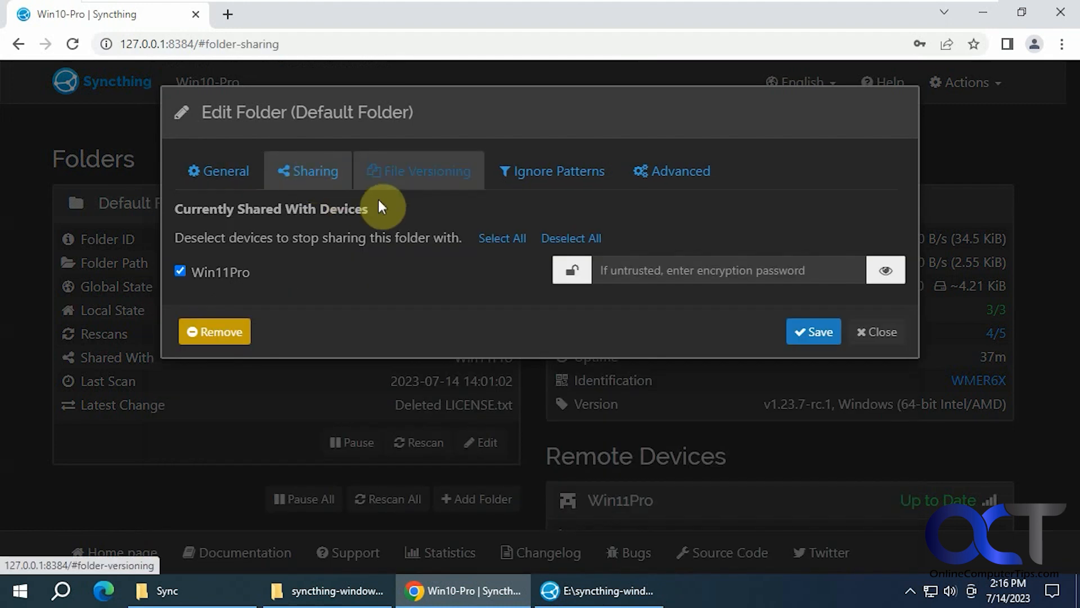
click(419, 170)
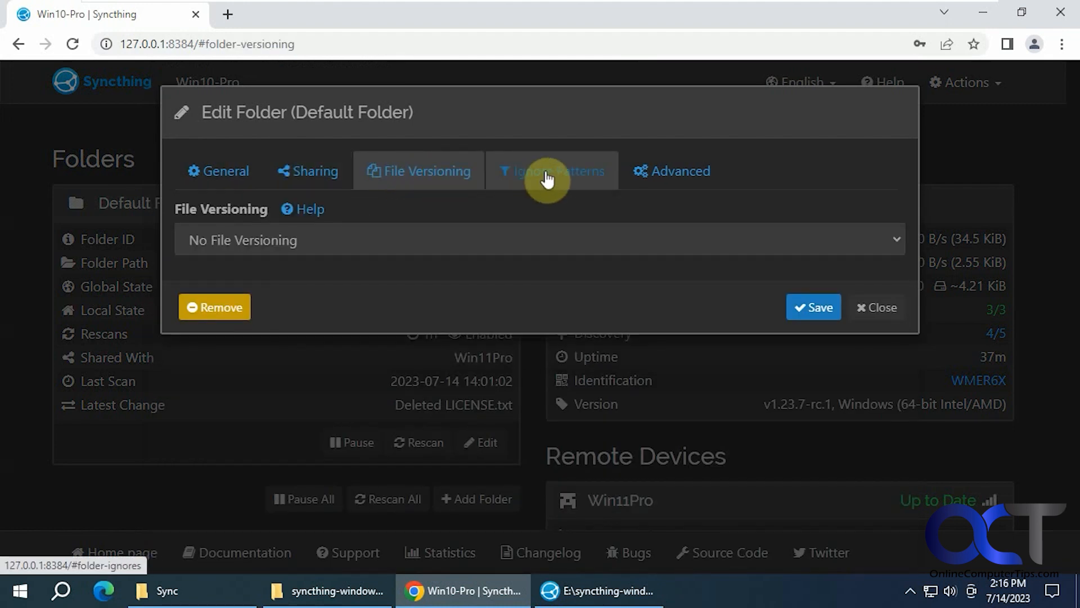
click(679, 171)
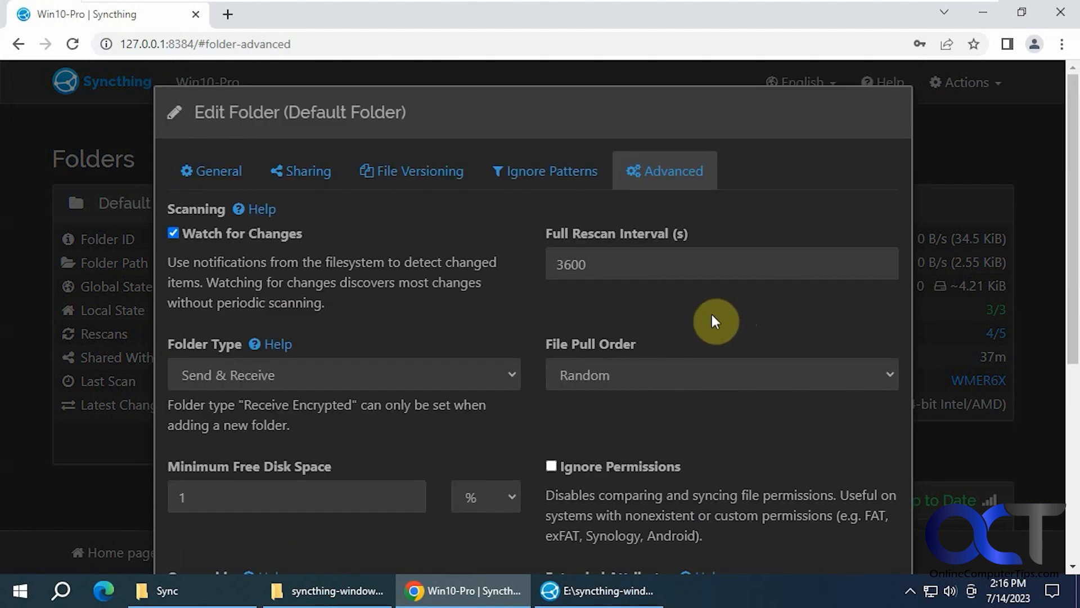
scroll(down, 3)
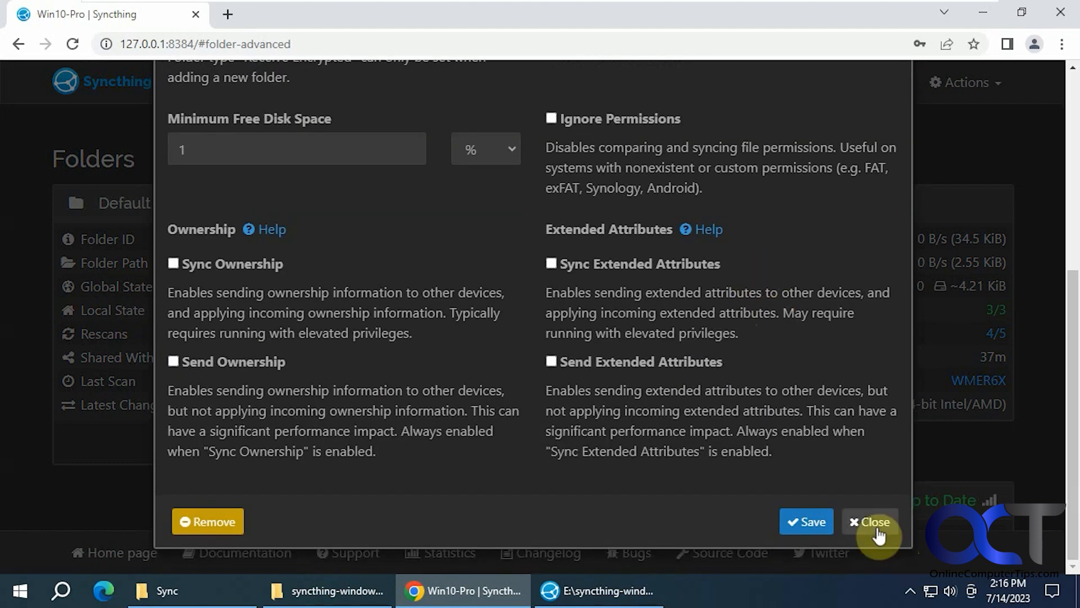
click(871, 521)
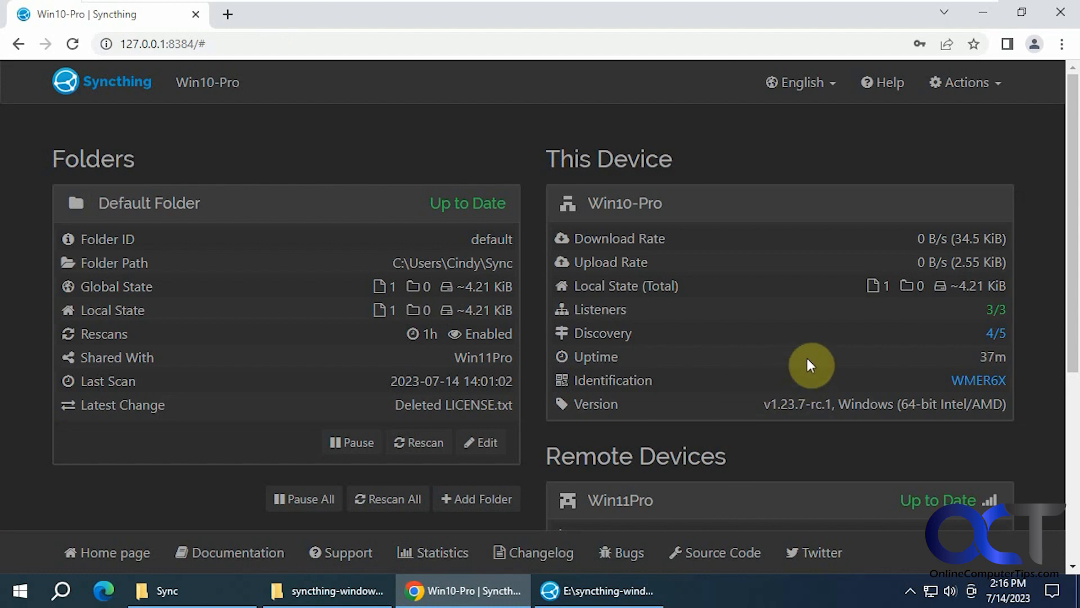
click(968, 83)
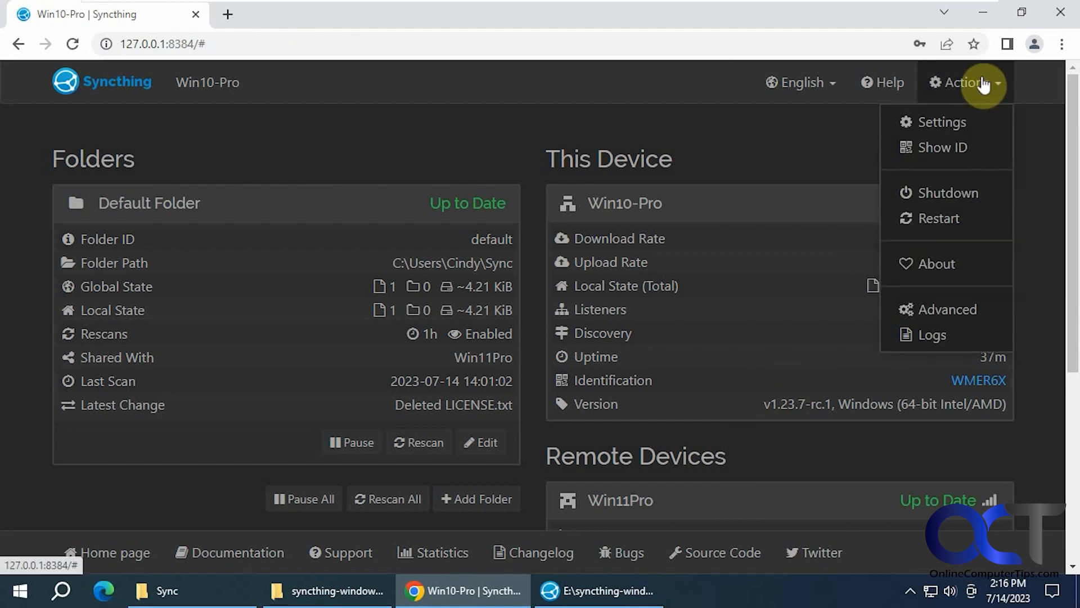
click(941, 122)
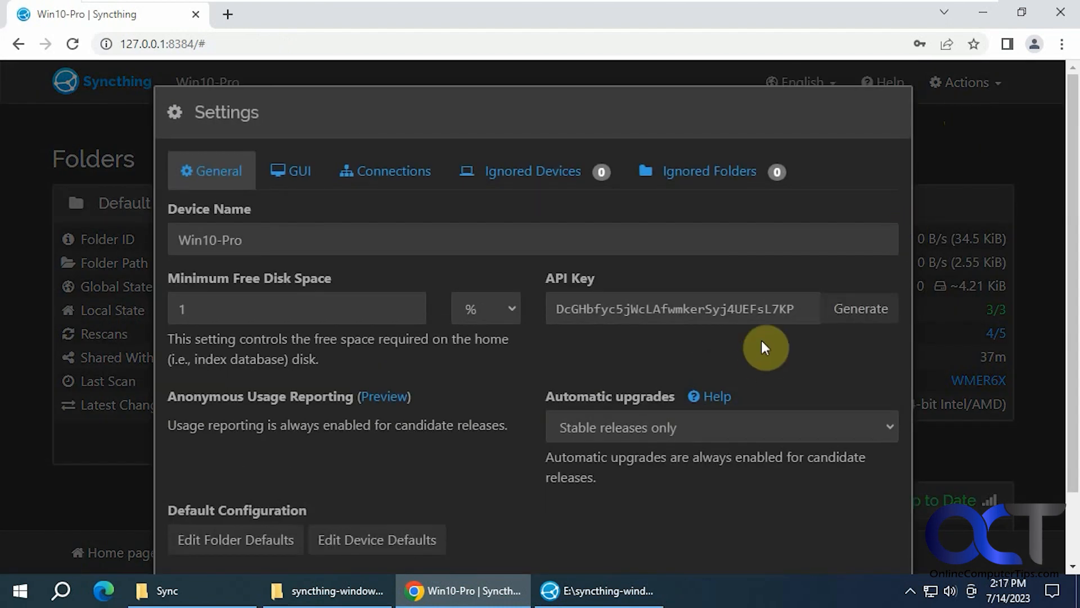
click(298, 170)
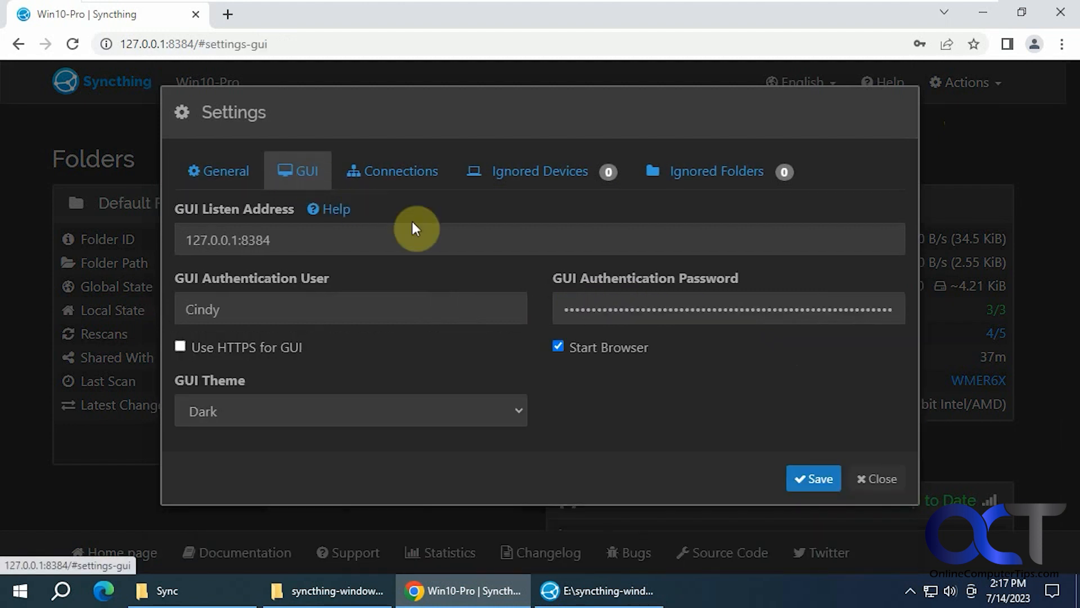
mouse_move(364, 251)
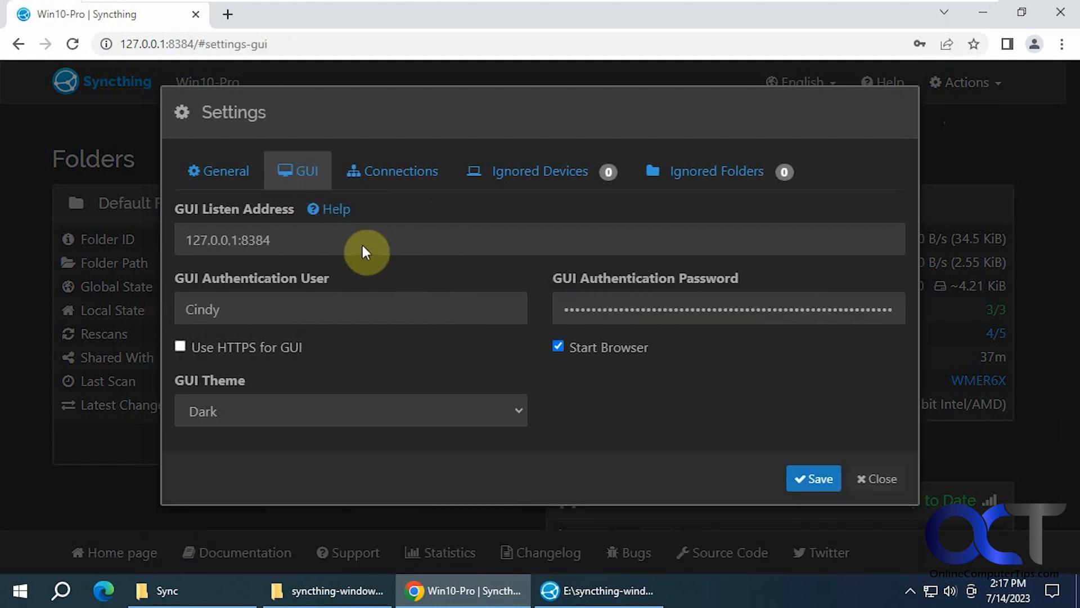
mouse_move(355, 246)
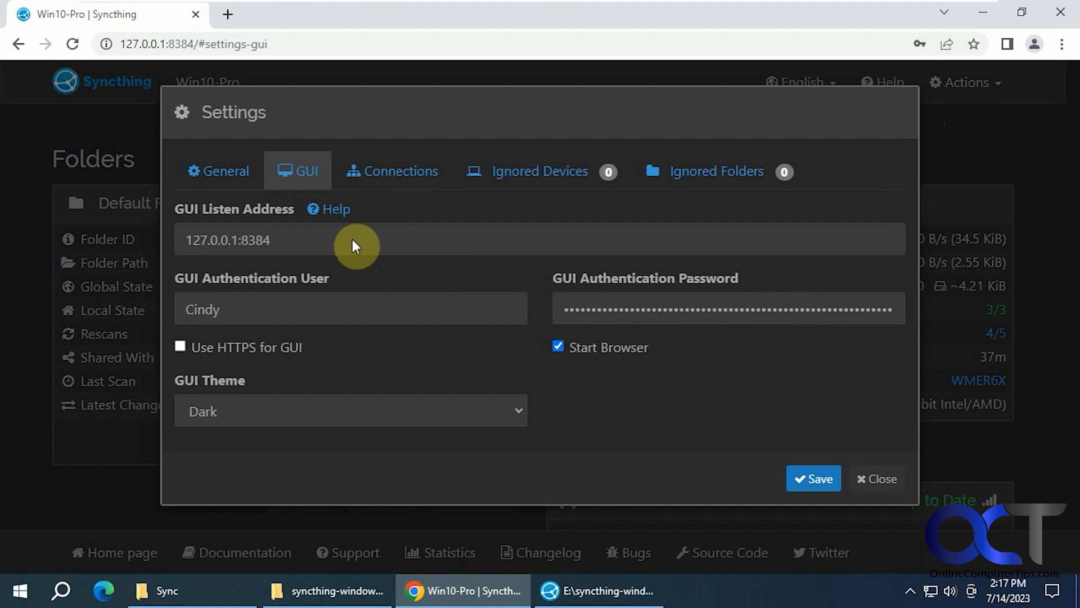
mouse_move(224, 308)
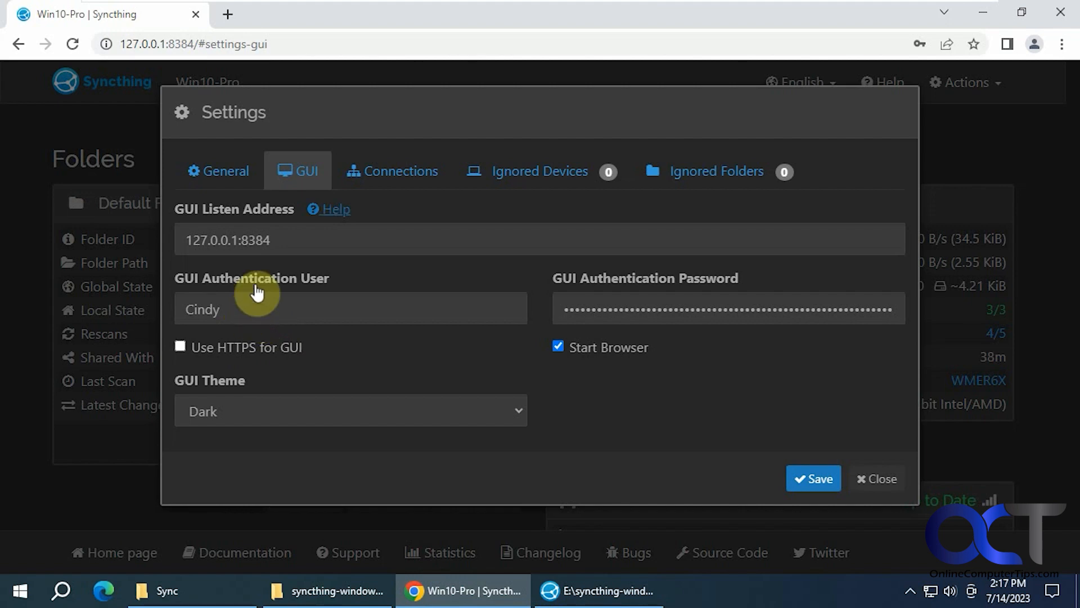
click(224, 171)
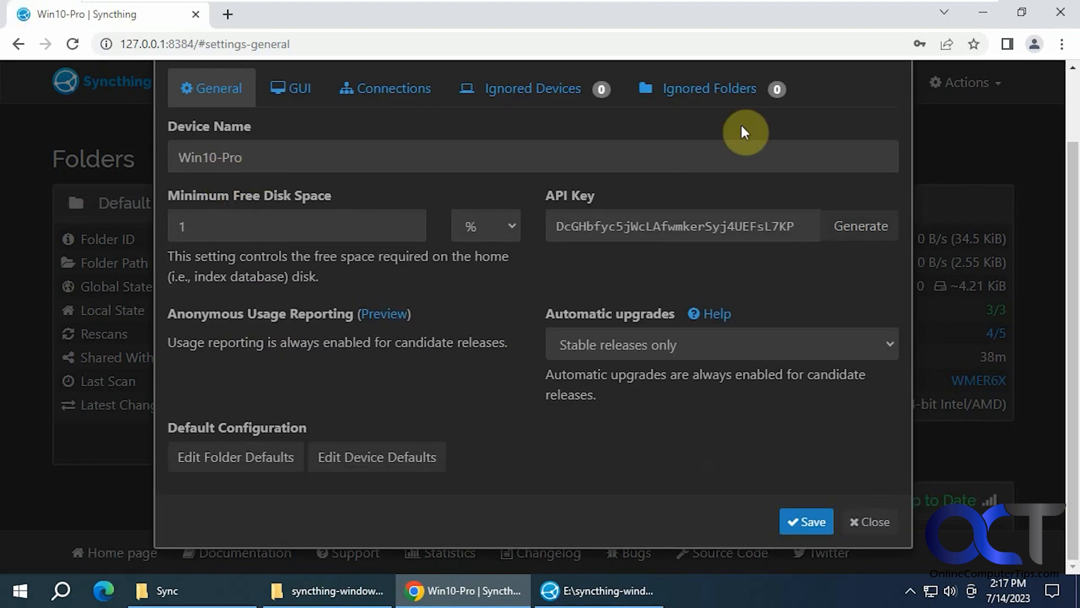
click(971, 90)
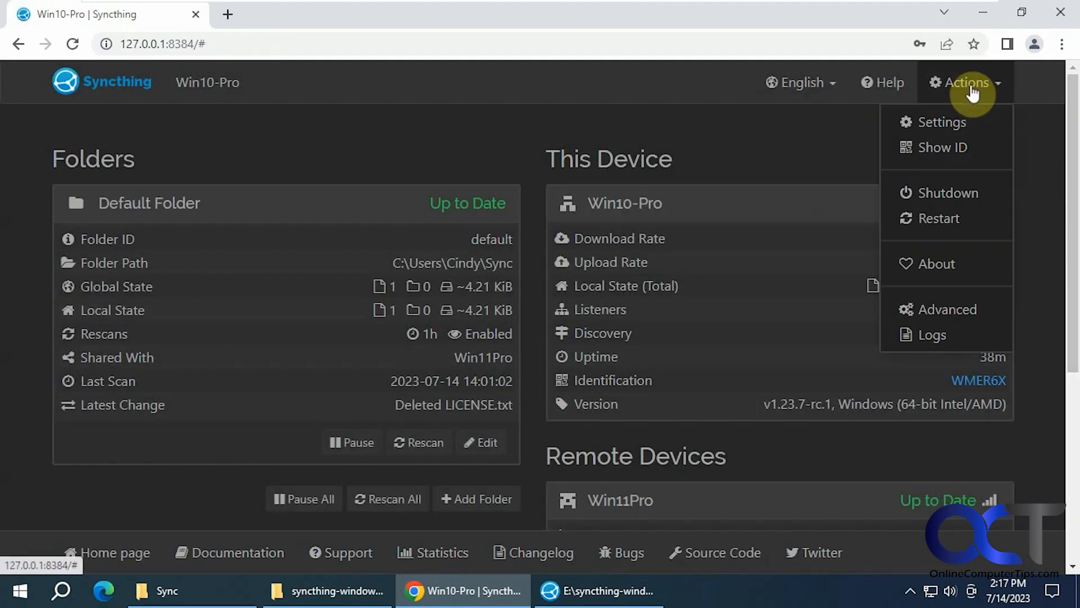
click(940, 122)
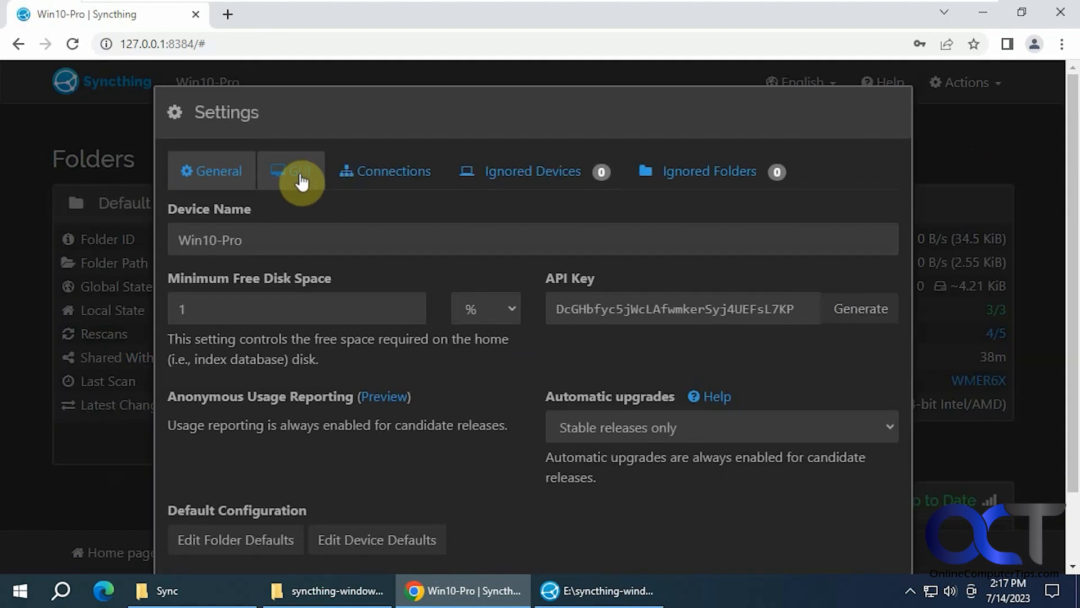
click(297, 171)
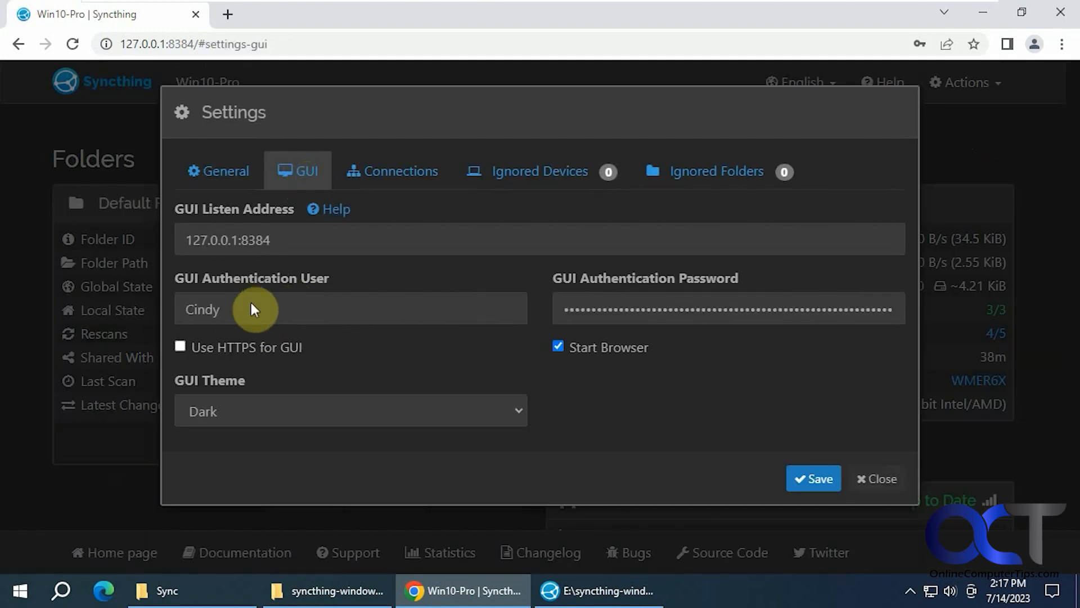
mouse_move(238, 307)
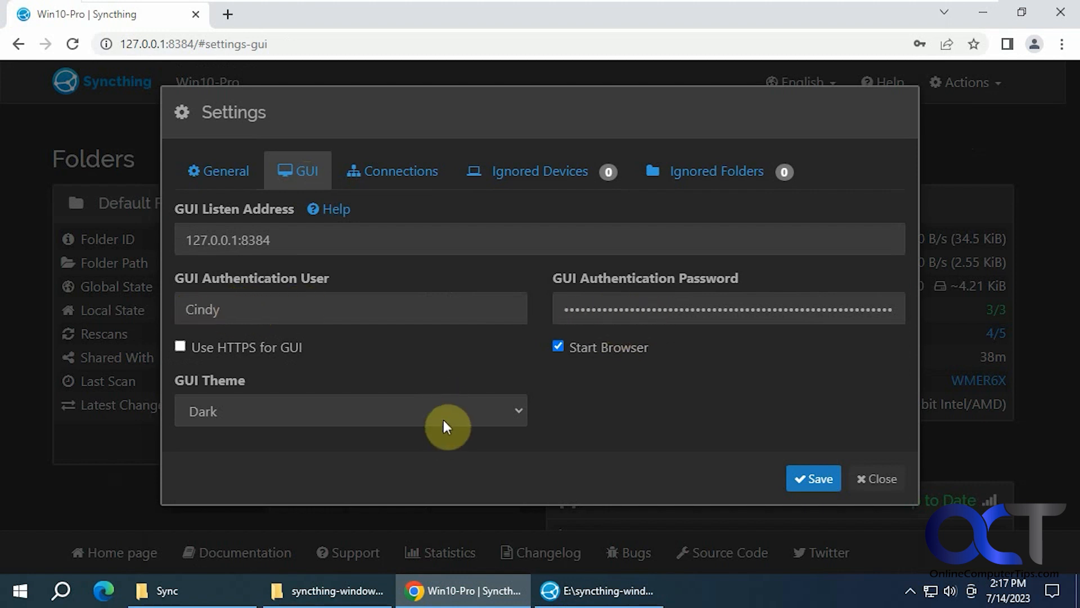
click(400, 171)
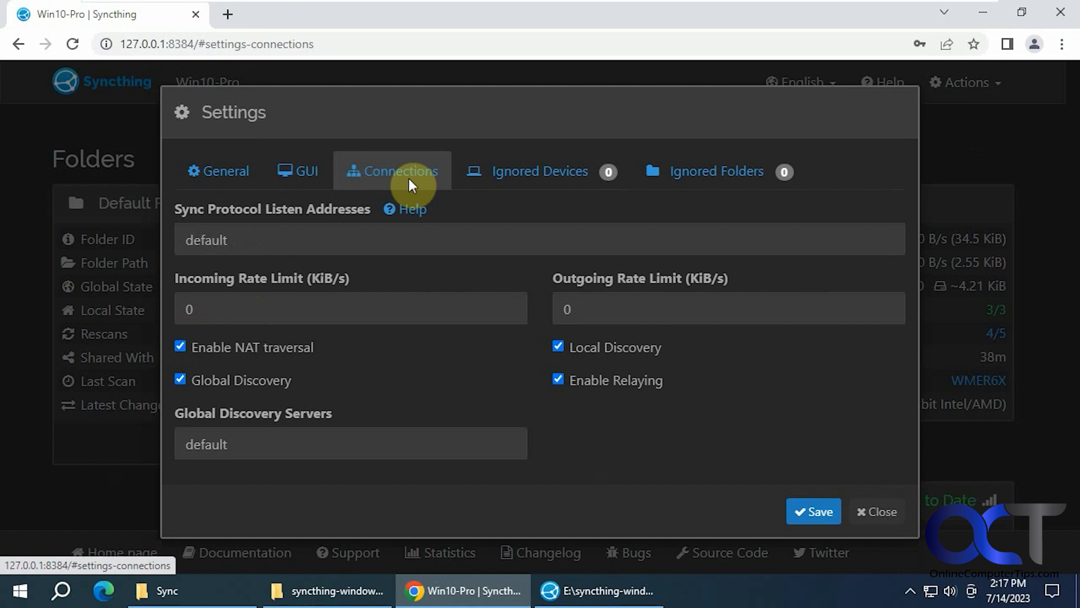
click(517, 179)
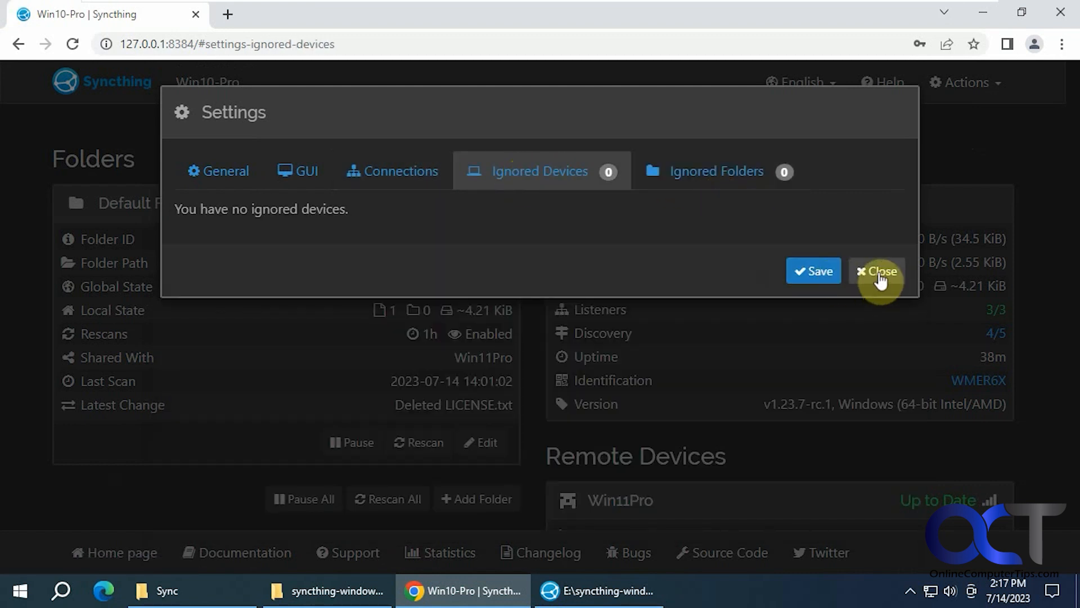
click(877, 270)
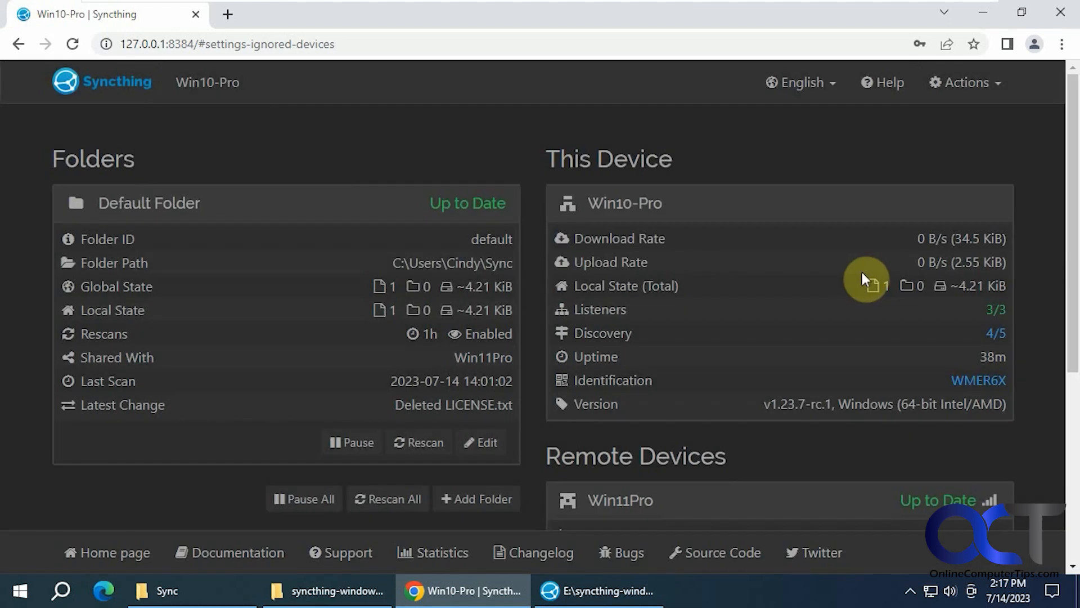
mouse_move(791, 213)
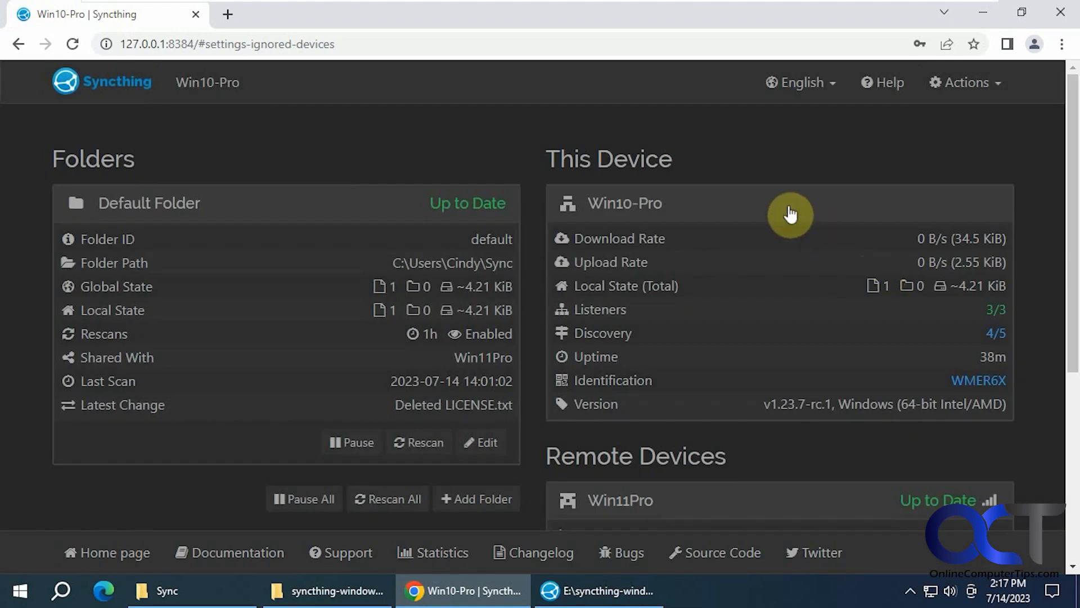
mouse_move(624, 161)
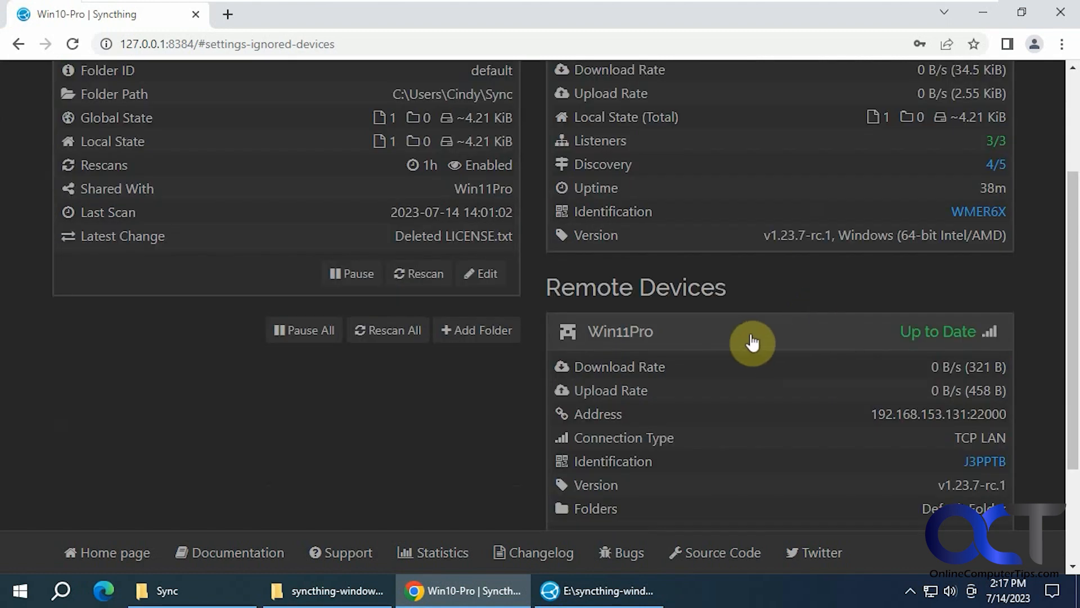
scroll(up, 3)
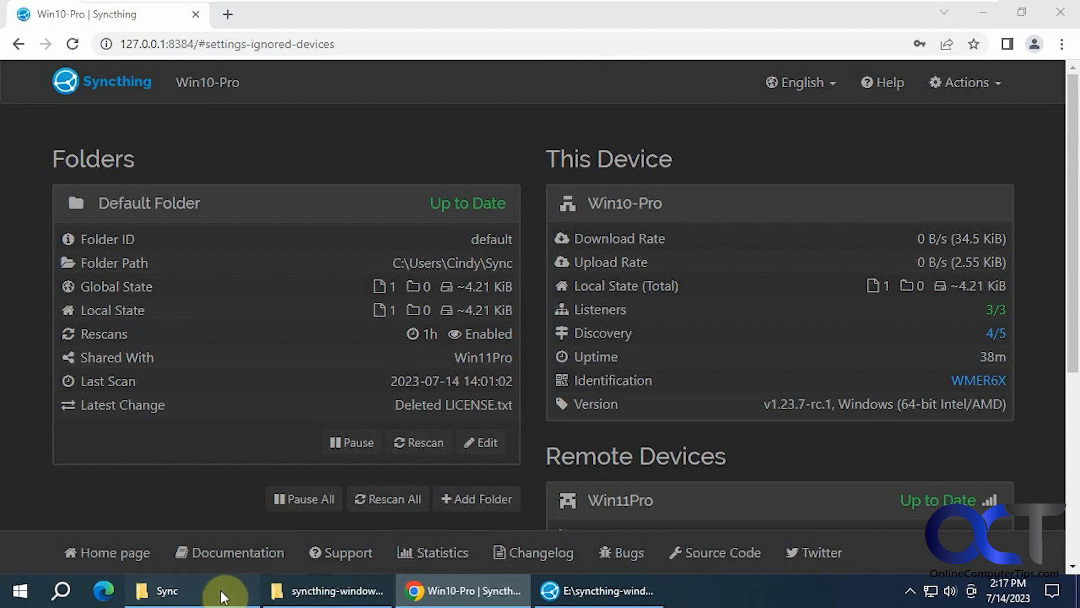
Step: Bring forward the Sync folder window holding only README.txt, then switch taskbar windows
click(164, 591)
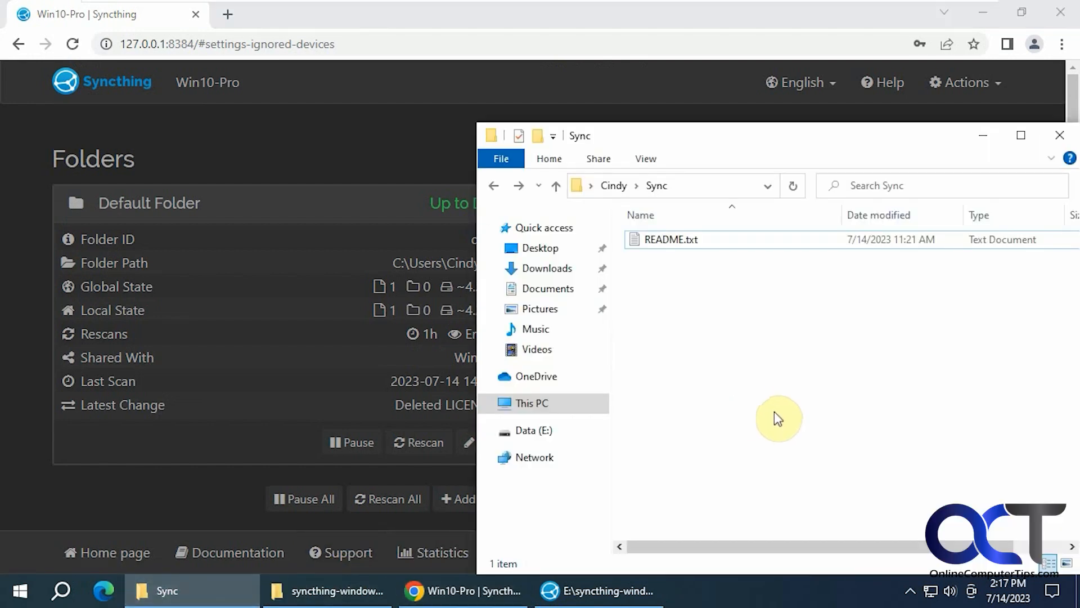
click(332, 590)
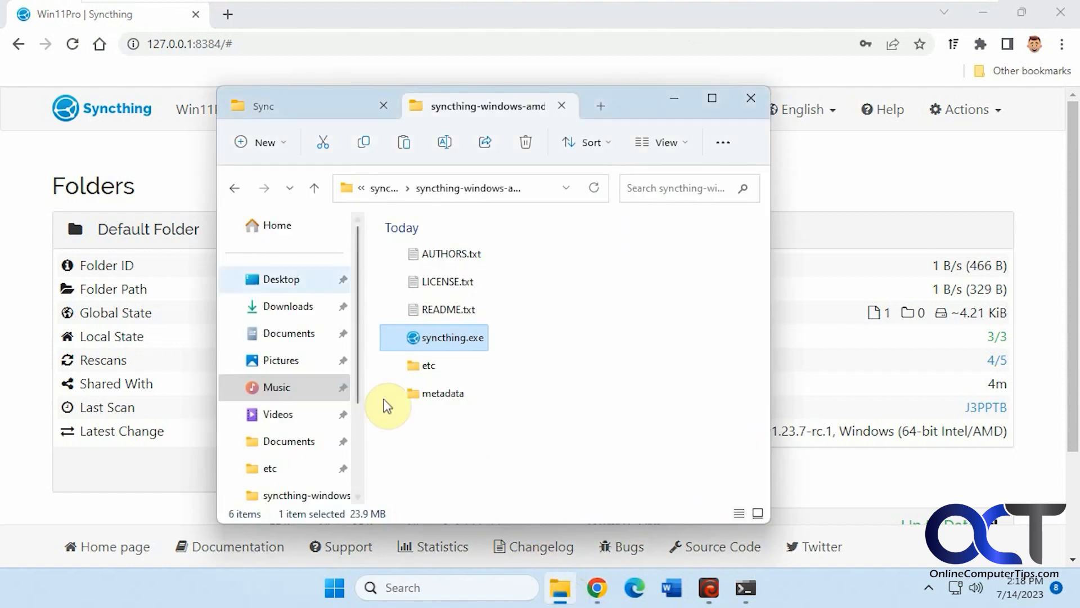
Step: Open the Sync folder to see AUTHORS.txt, LICENSE.txt and README.txt
click(263, 105)
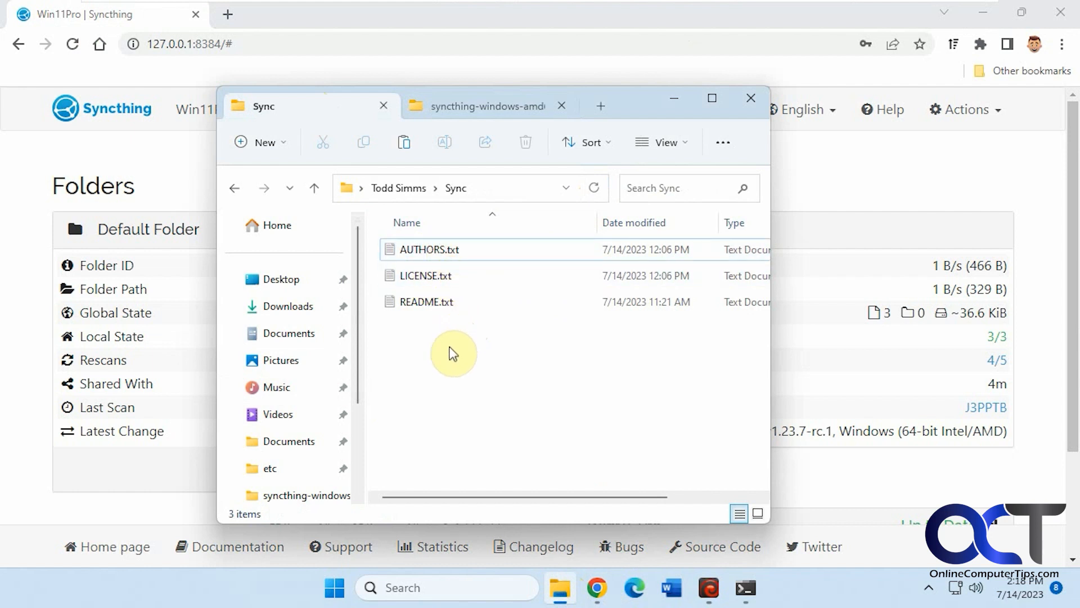
click(427, 302)
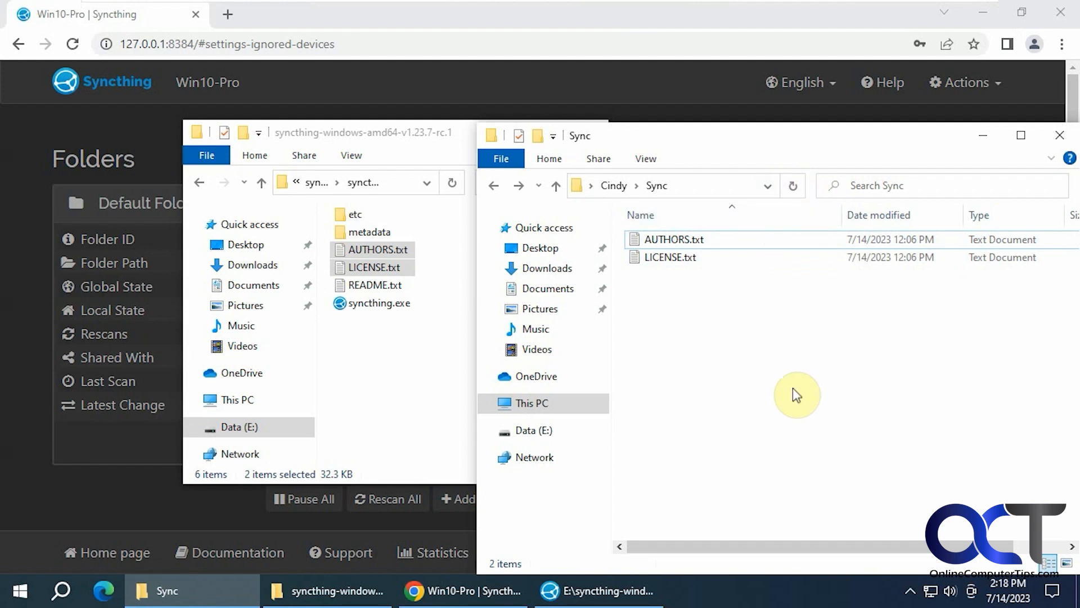
mouse_move(751, 377)
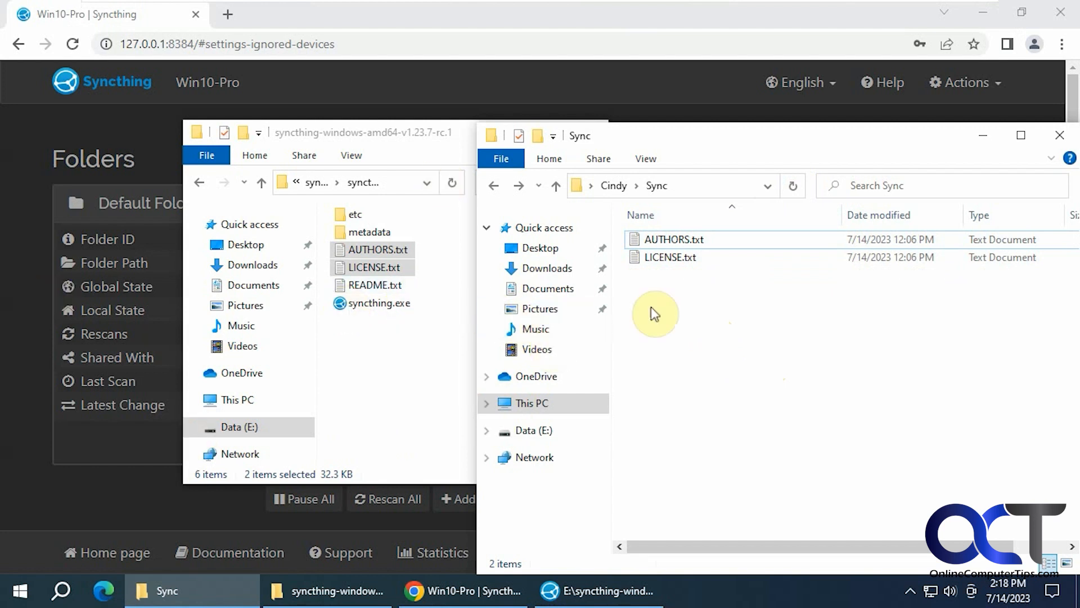
mouse_move(554, 304)
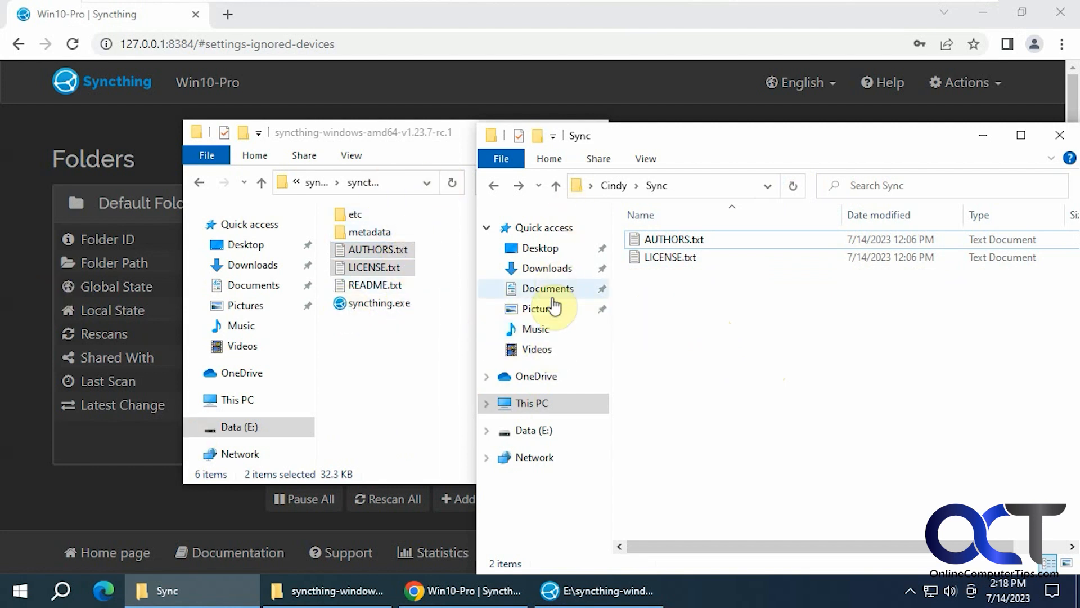
mouse_move(718, 336)
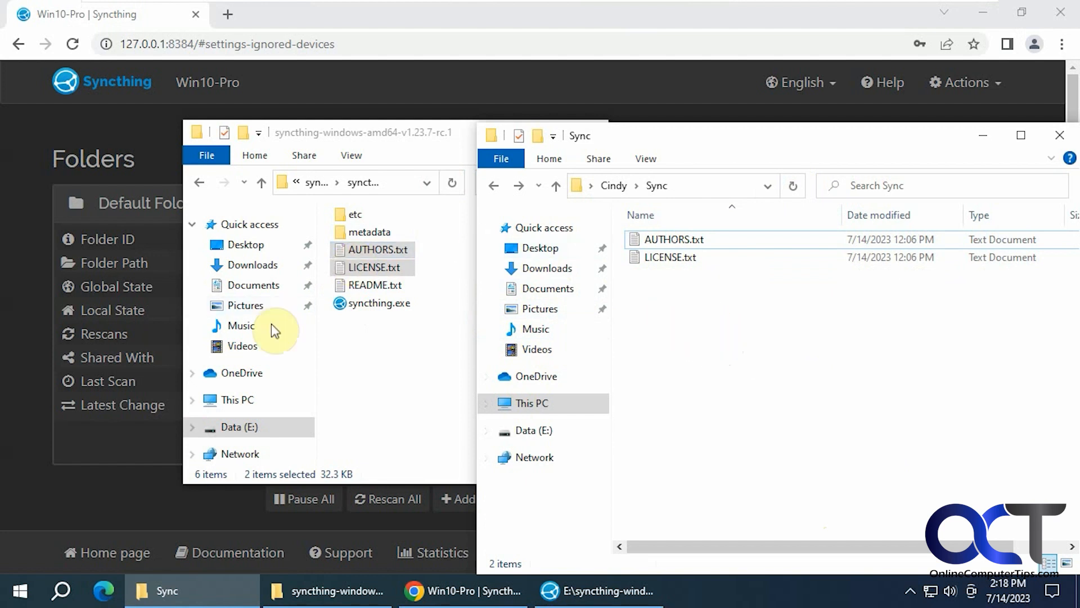
mouse_move(752, 344)
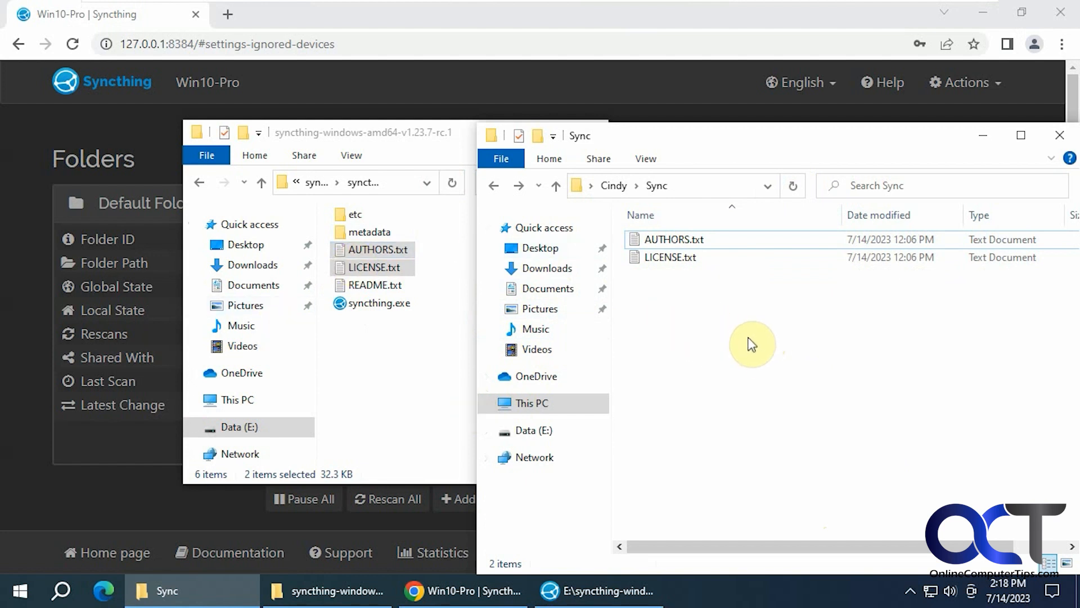
mouse_move(766, 355)
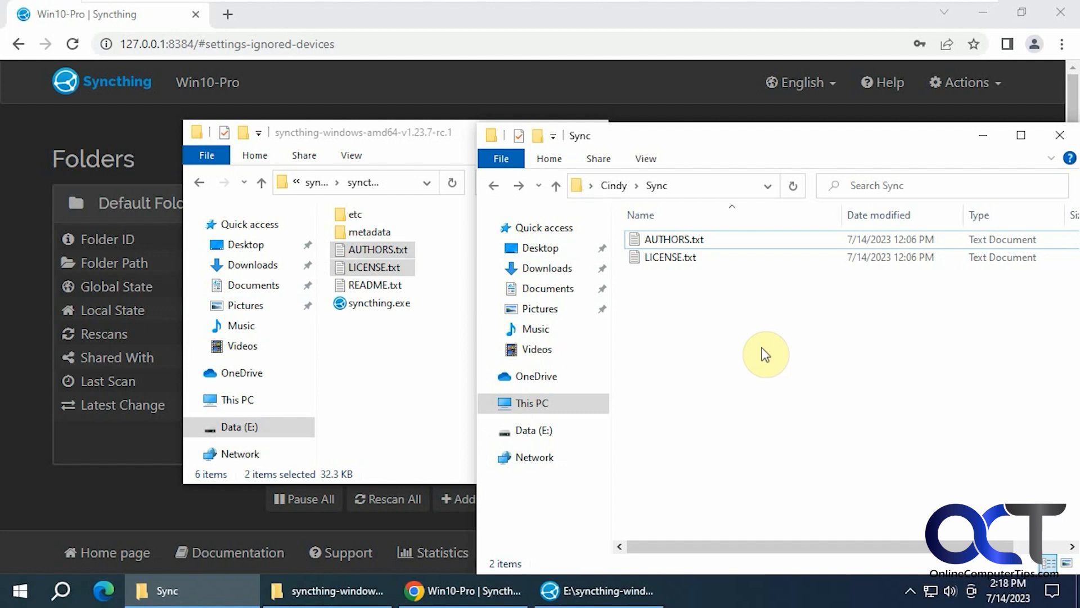
mouse_move(754, 356)
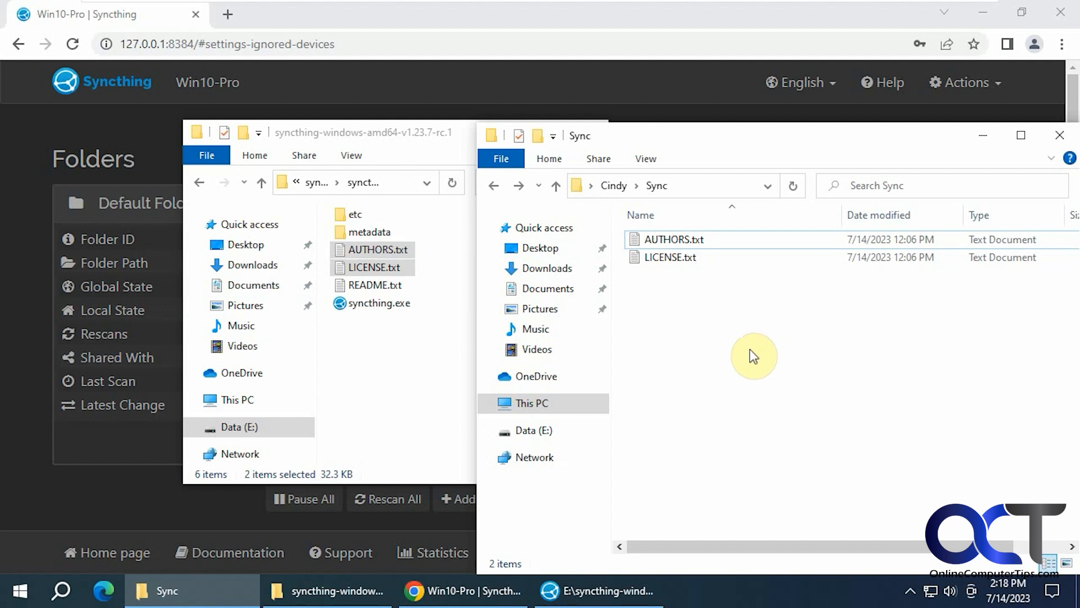
mouse_move(742, 351)
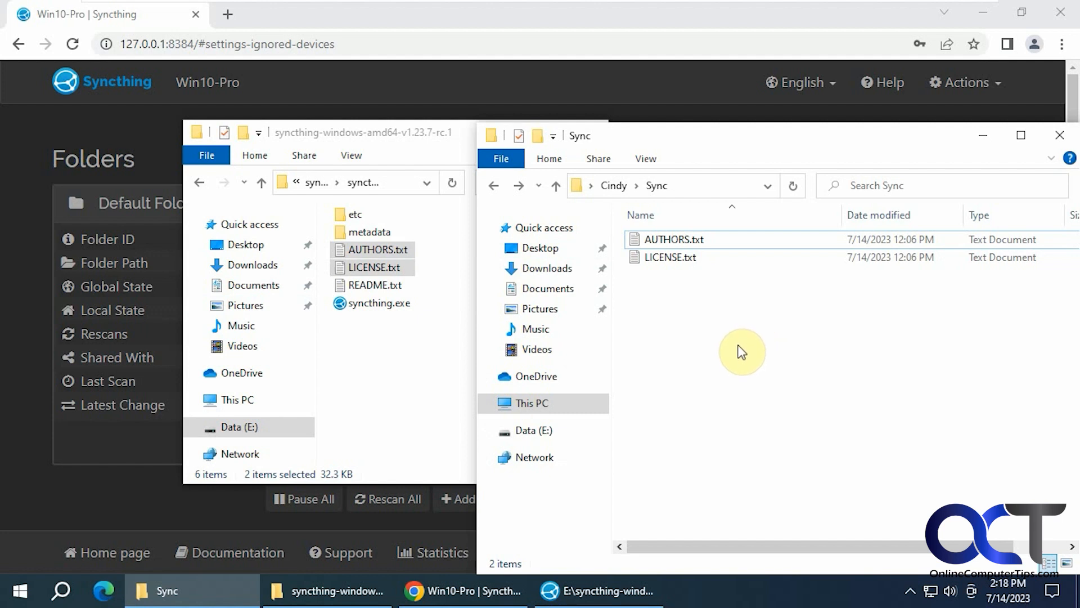